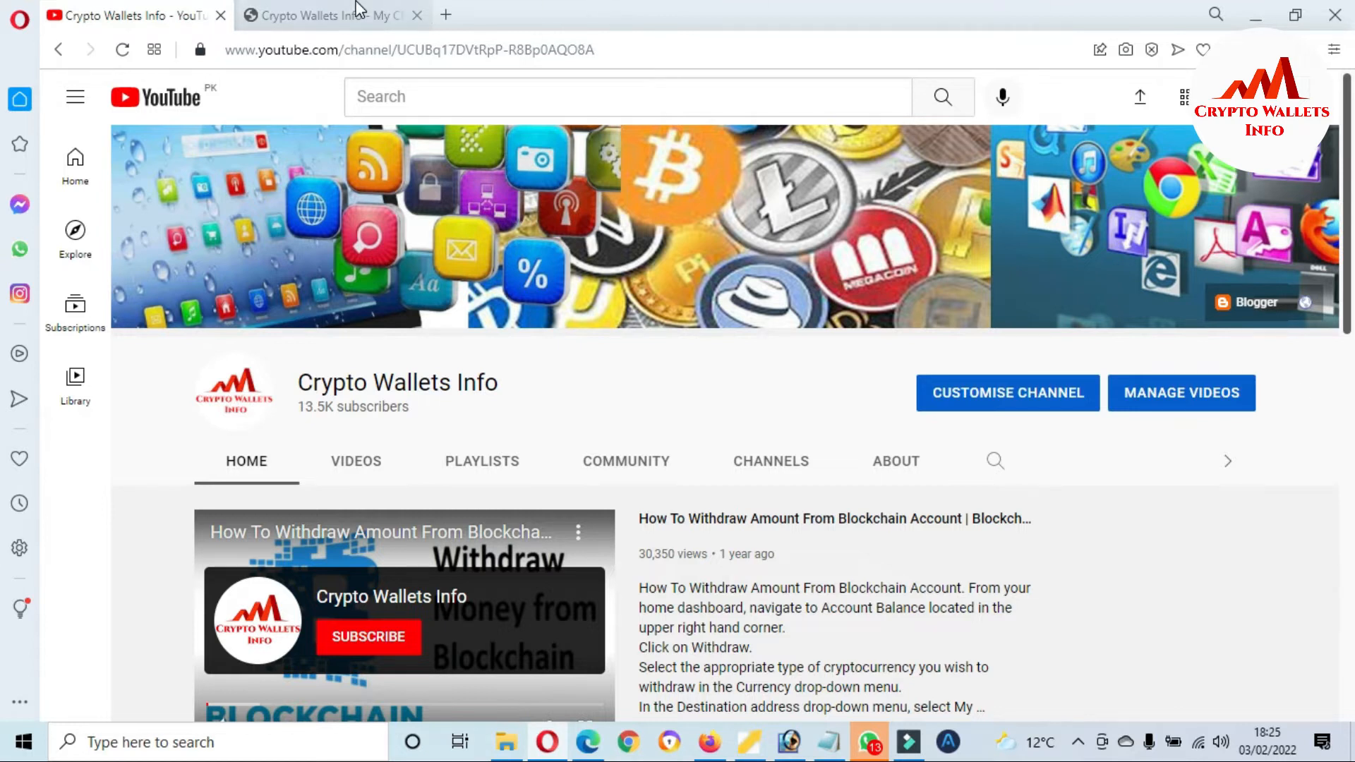
Switch from YouTube to the Crypto Wallets Info website tab
left_click(324, 15)
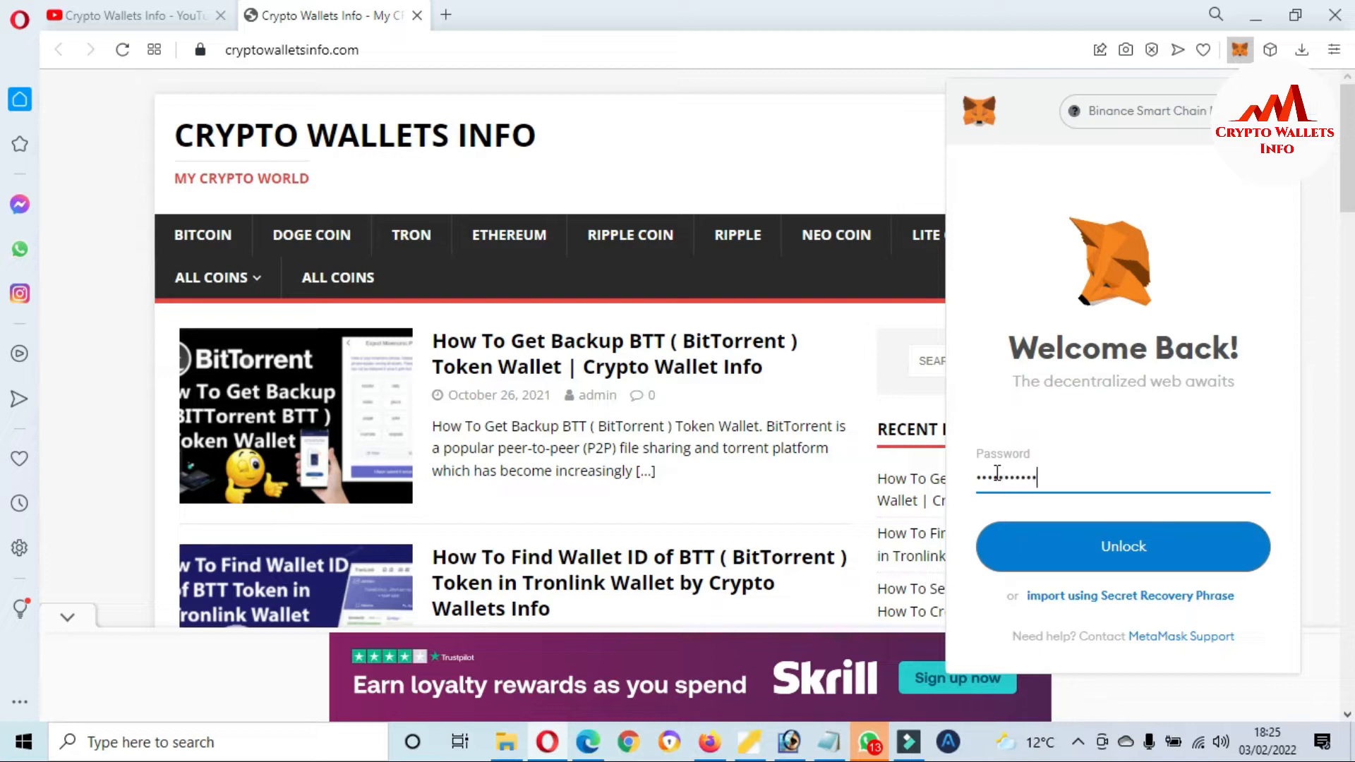
Unlock MetaMask and expand it into a full tab showing Account 1 with 0 BNB
left_click(1124, 546)
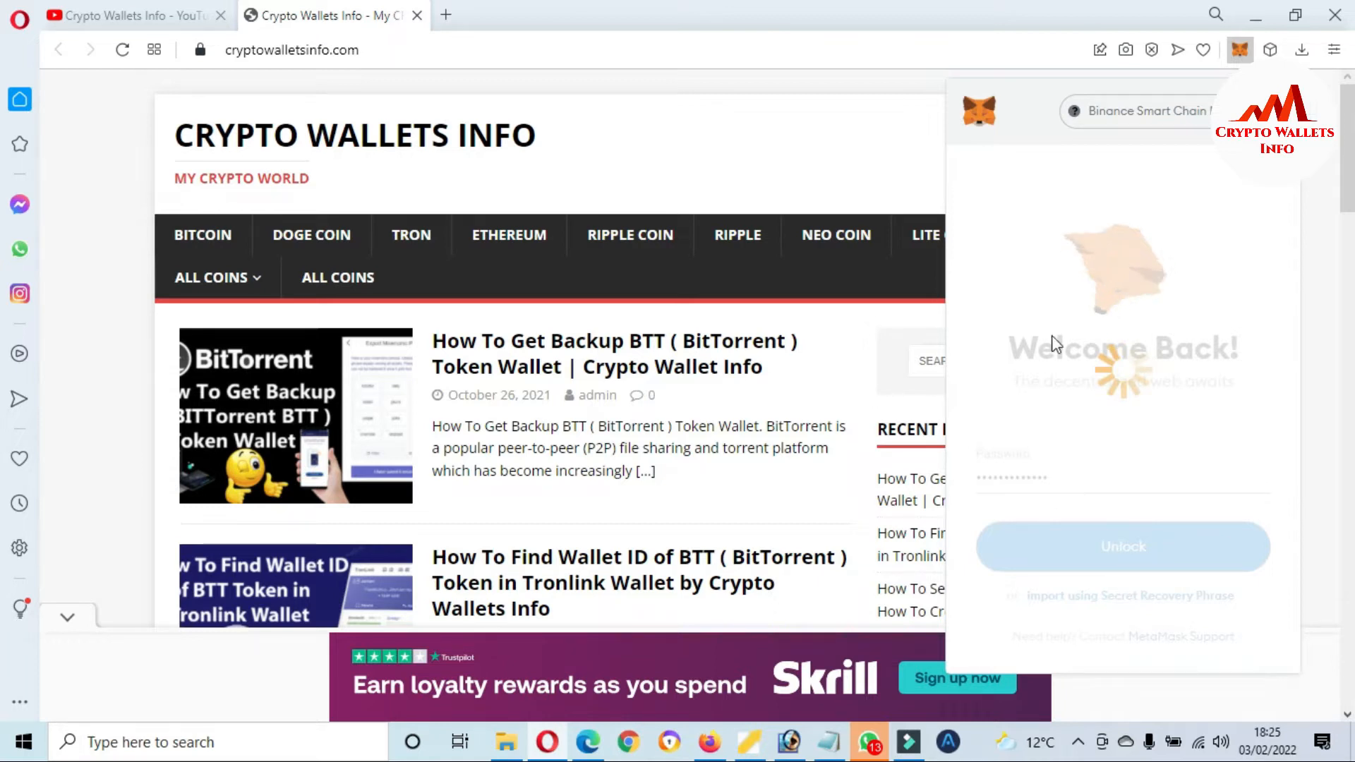
left_click(1123, 545)
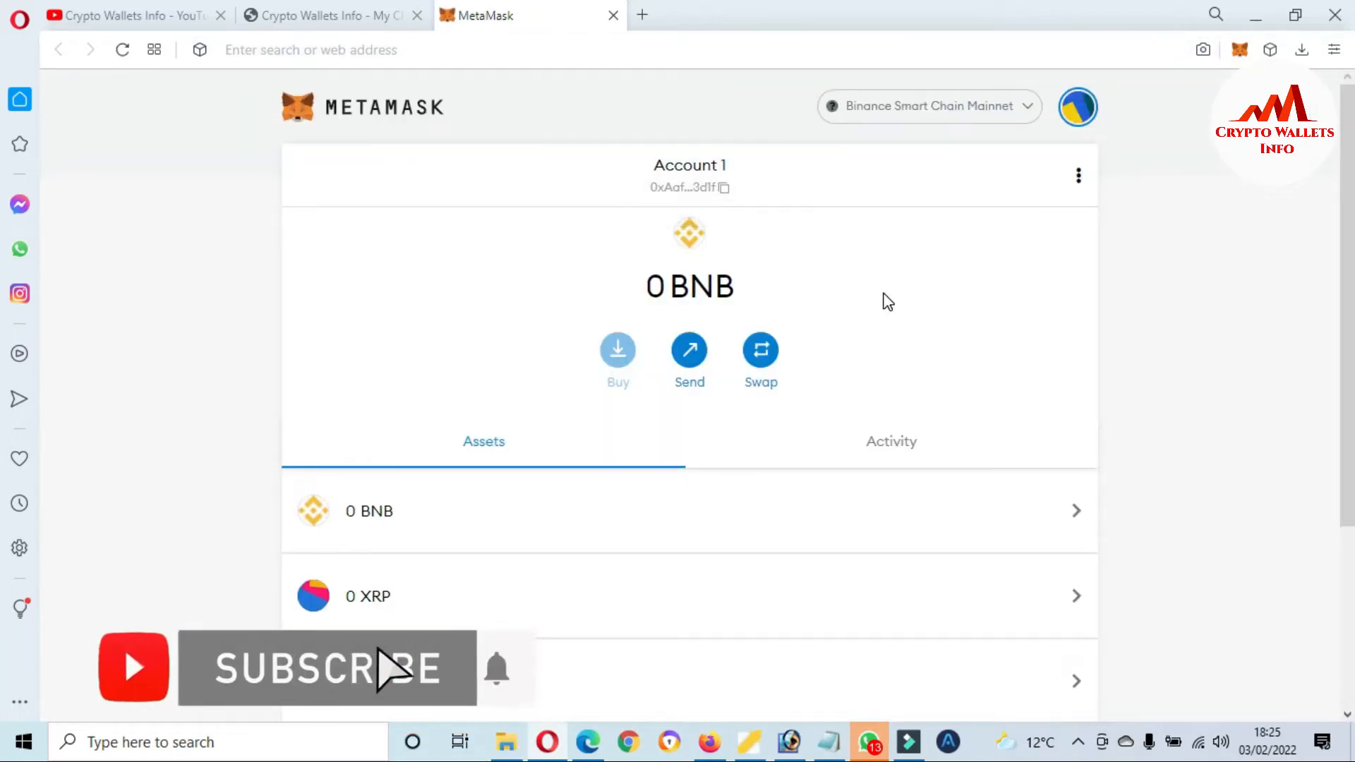
mouse_move(974, 213)
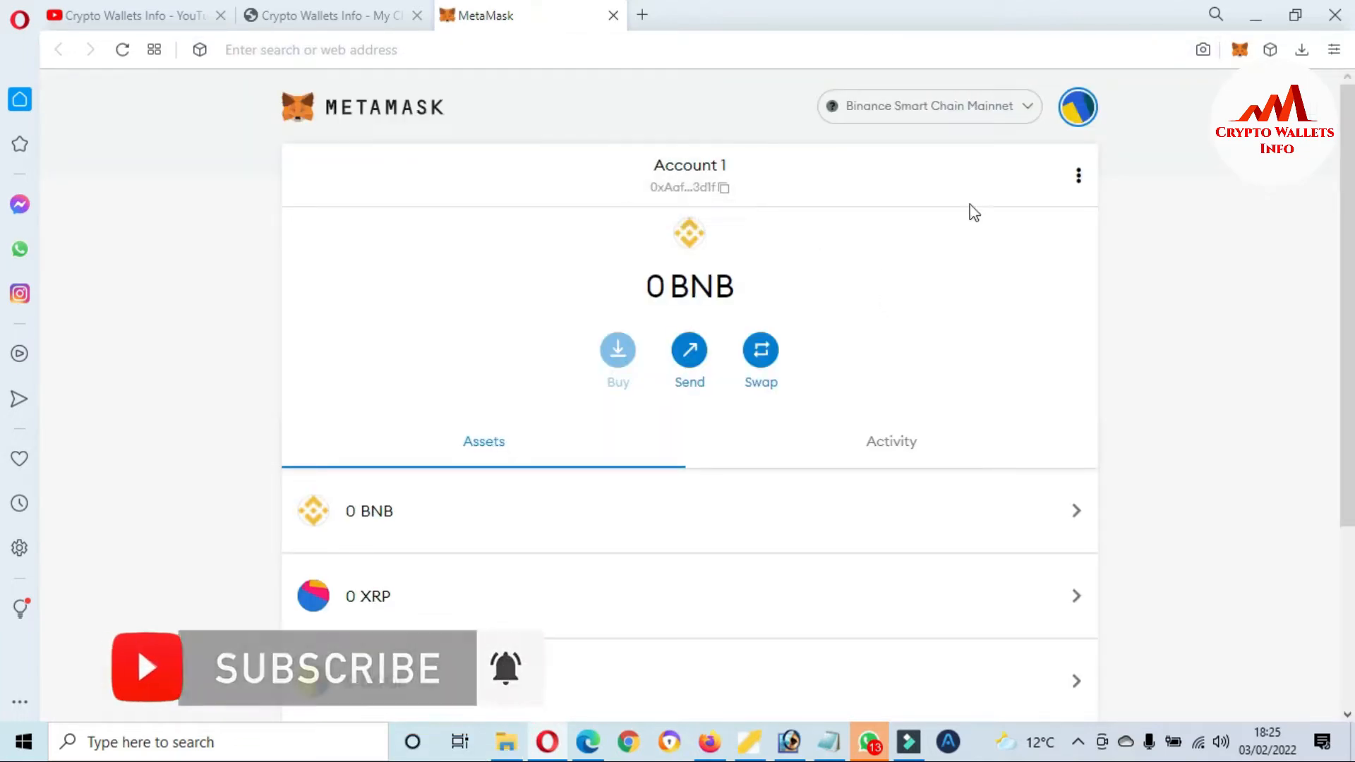
Open the Binance Smart Chain Mainnet network dropdown and browse the Networks list
left_click(929, 106)
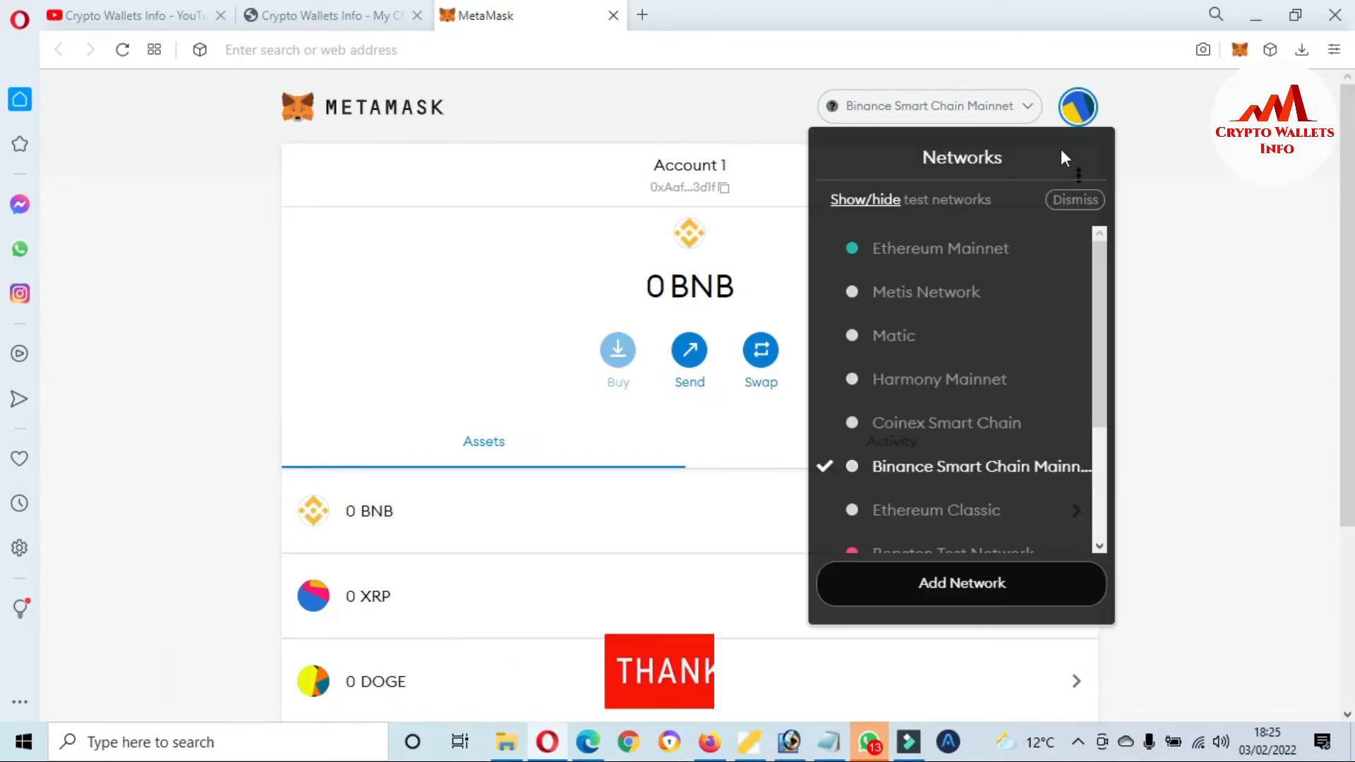
scroll("down", 3)
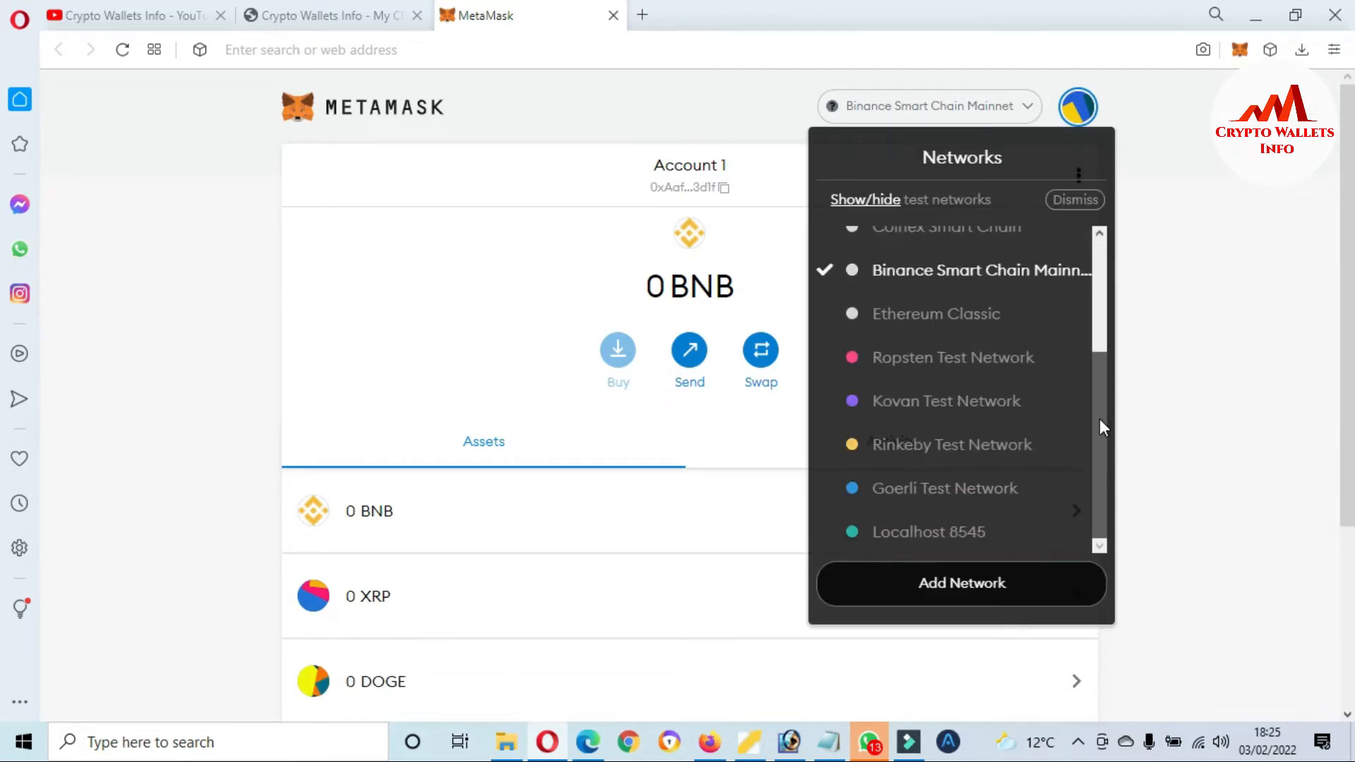
scroll("up", 3)
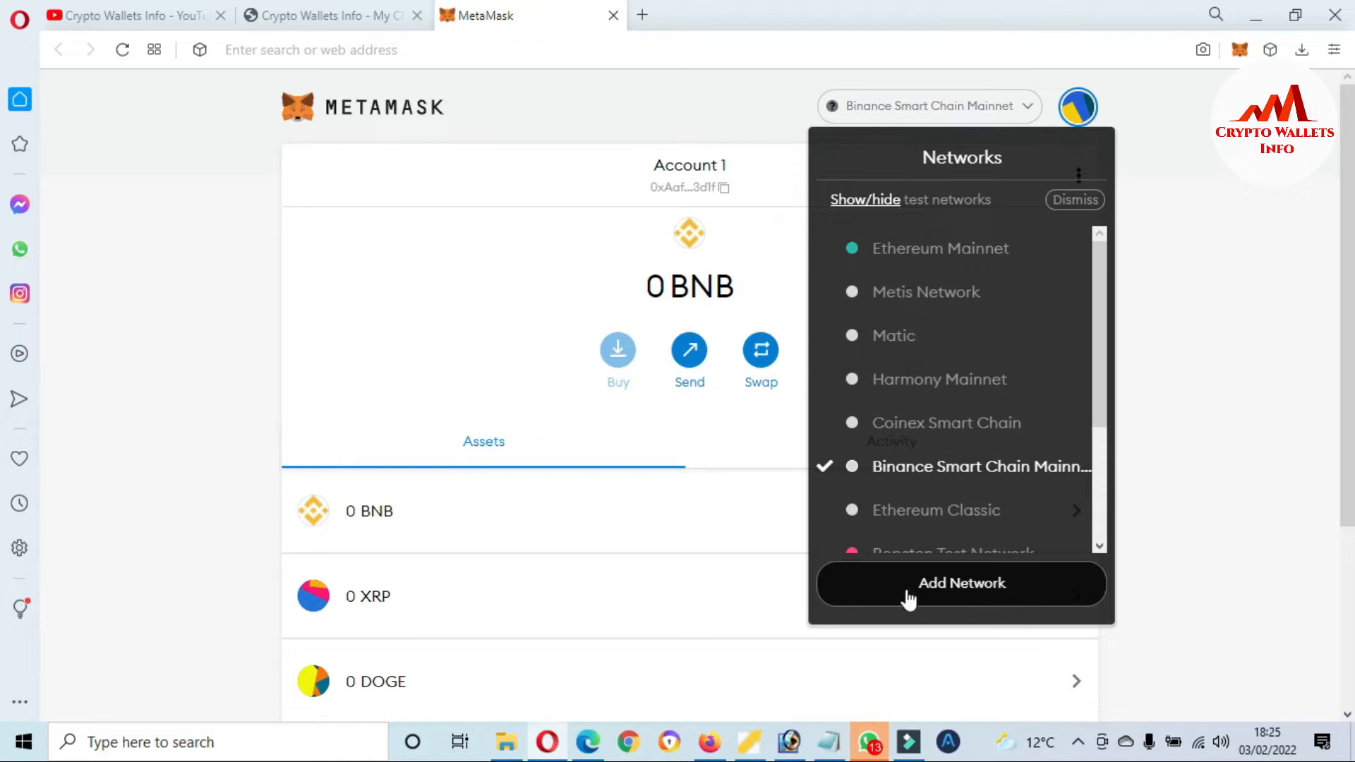
mouse_move(932, 285)
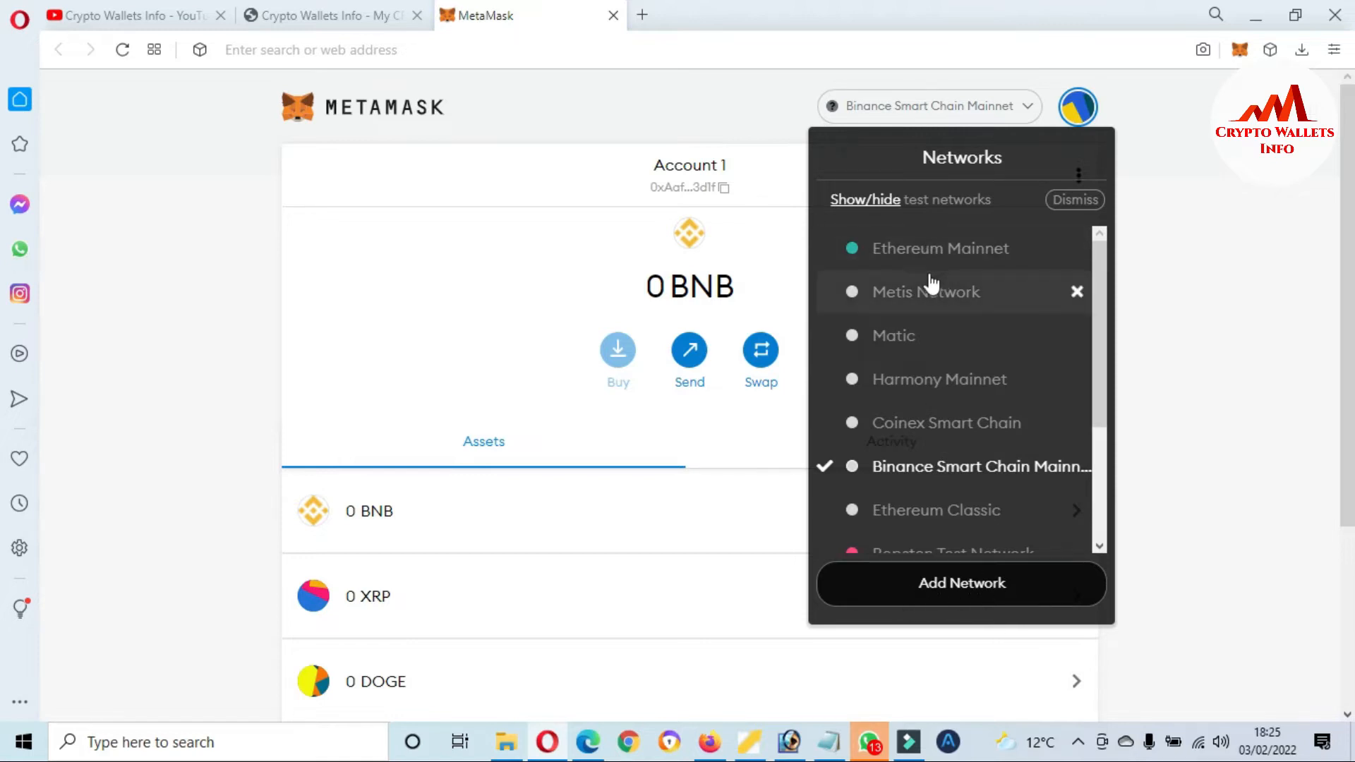
mouse_move(958, 312)
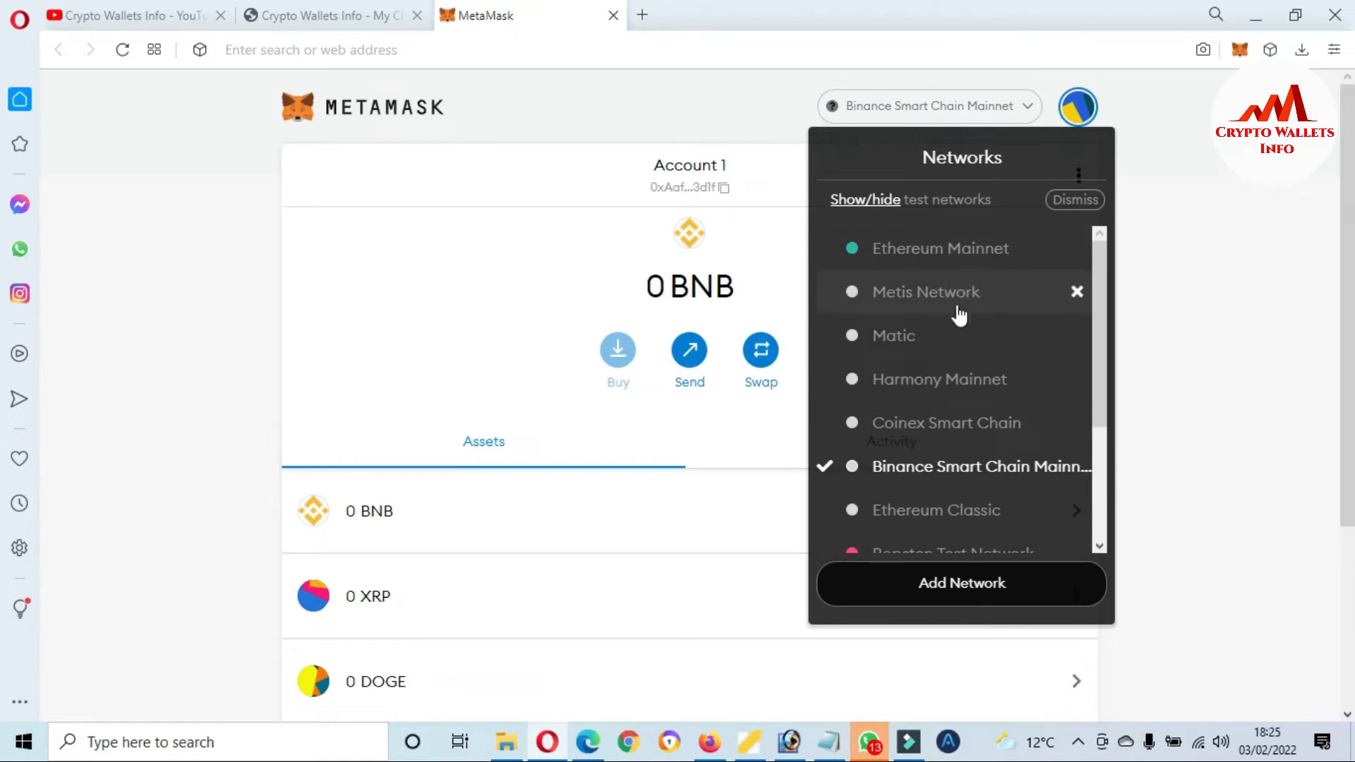
mouse_move(962, 379)
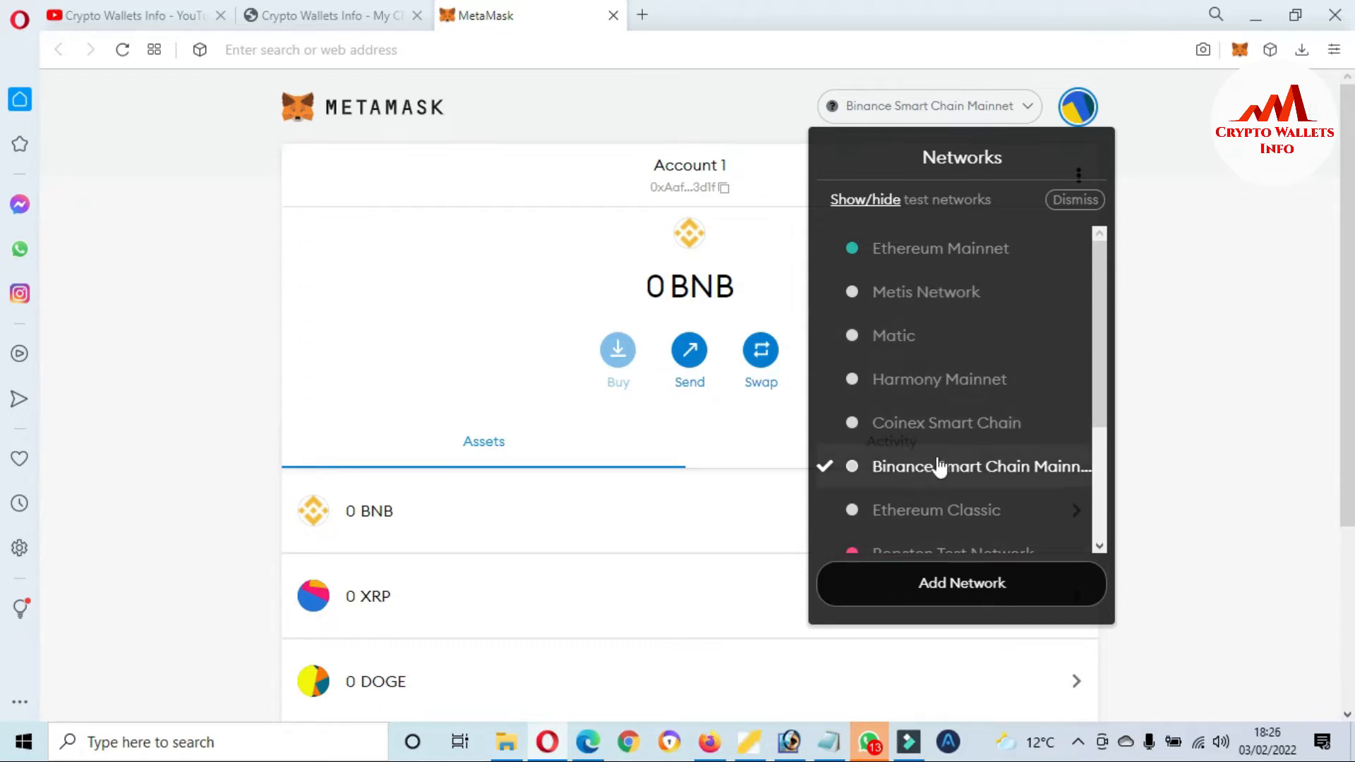
mouse_move(995, 582)
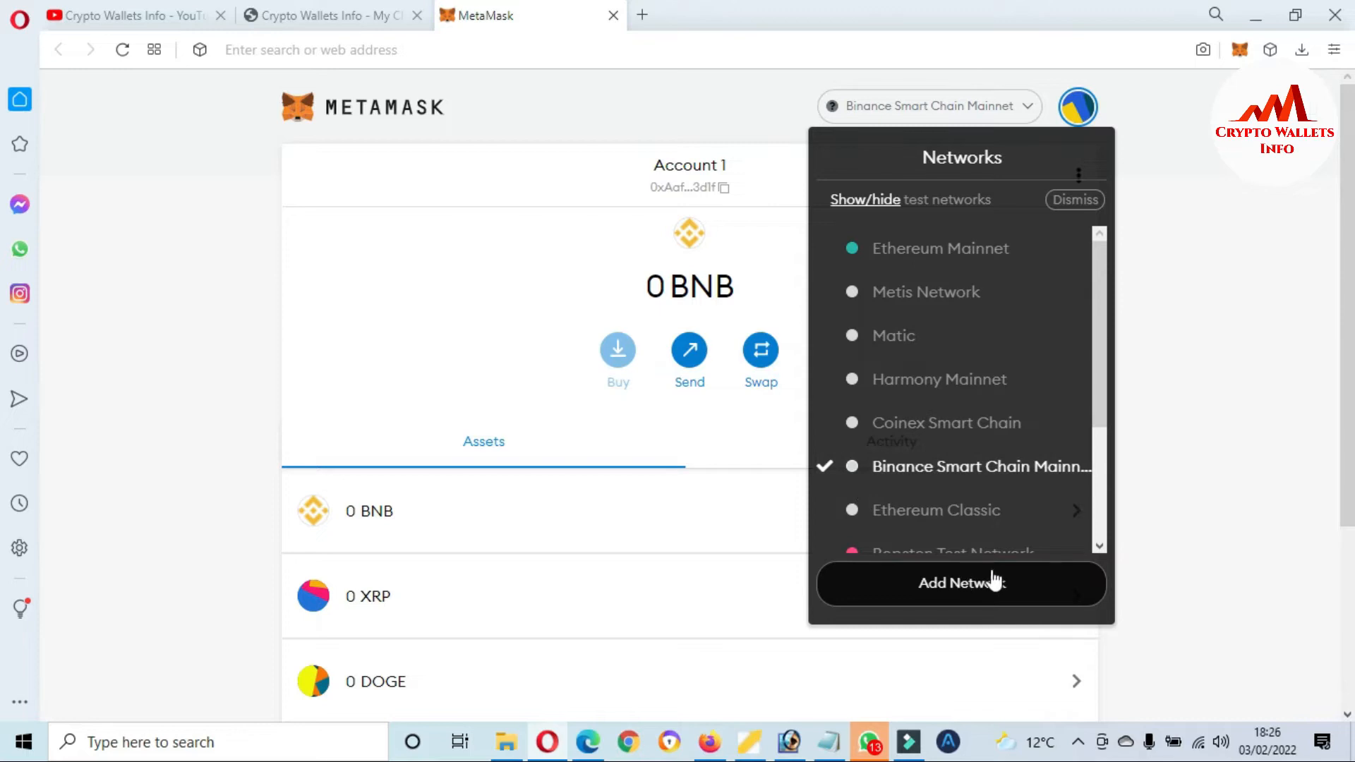
Open the Add a network form, copy the Network Name label, and bring up Notepad
left_click(960, 583)
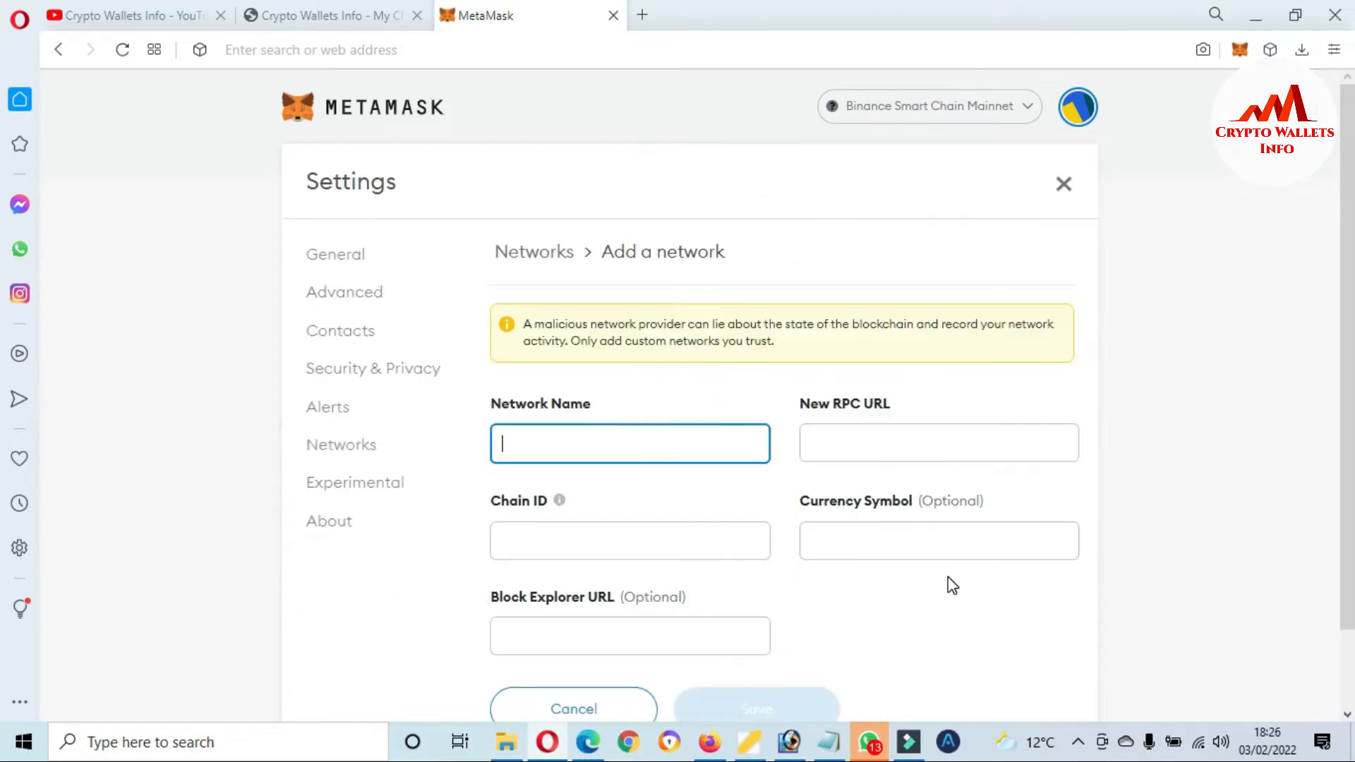
double_click(525, 404)
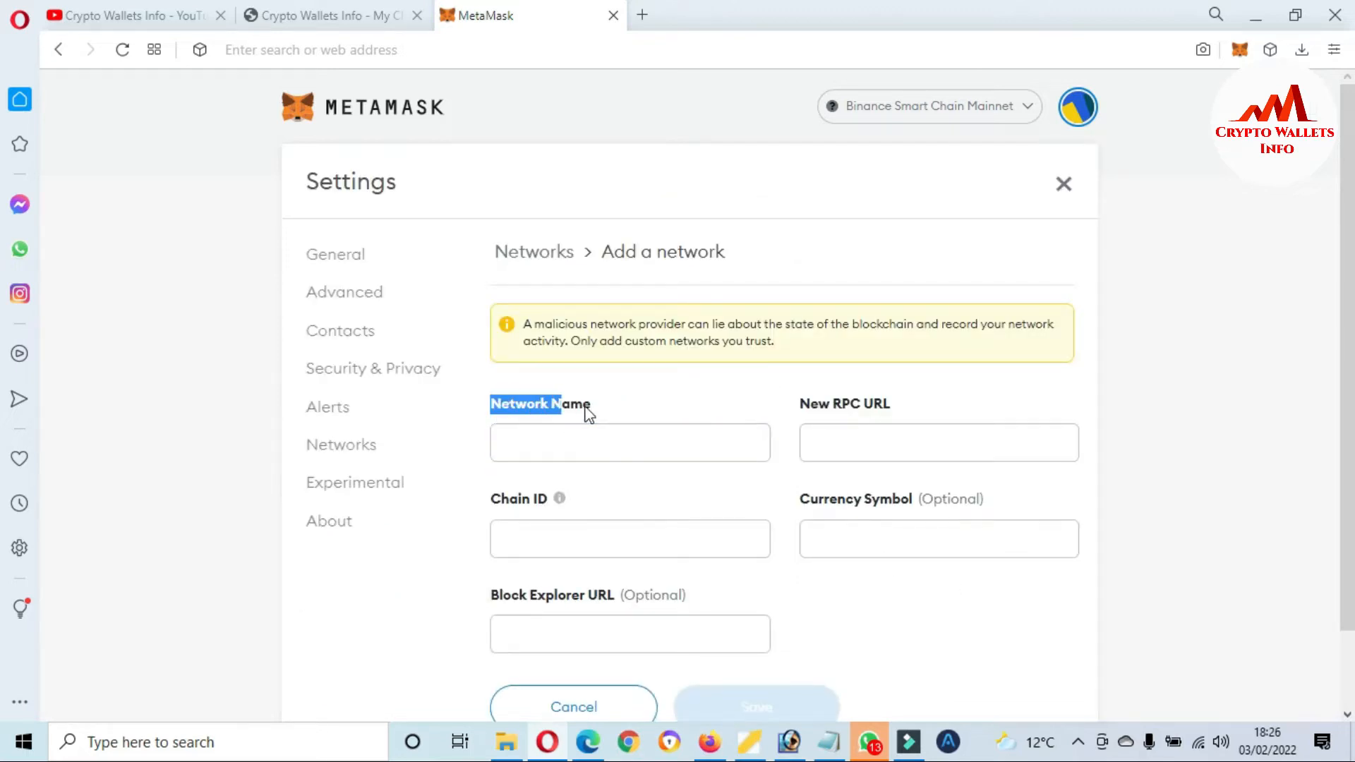
double_click(539, 404)
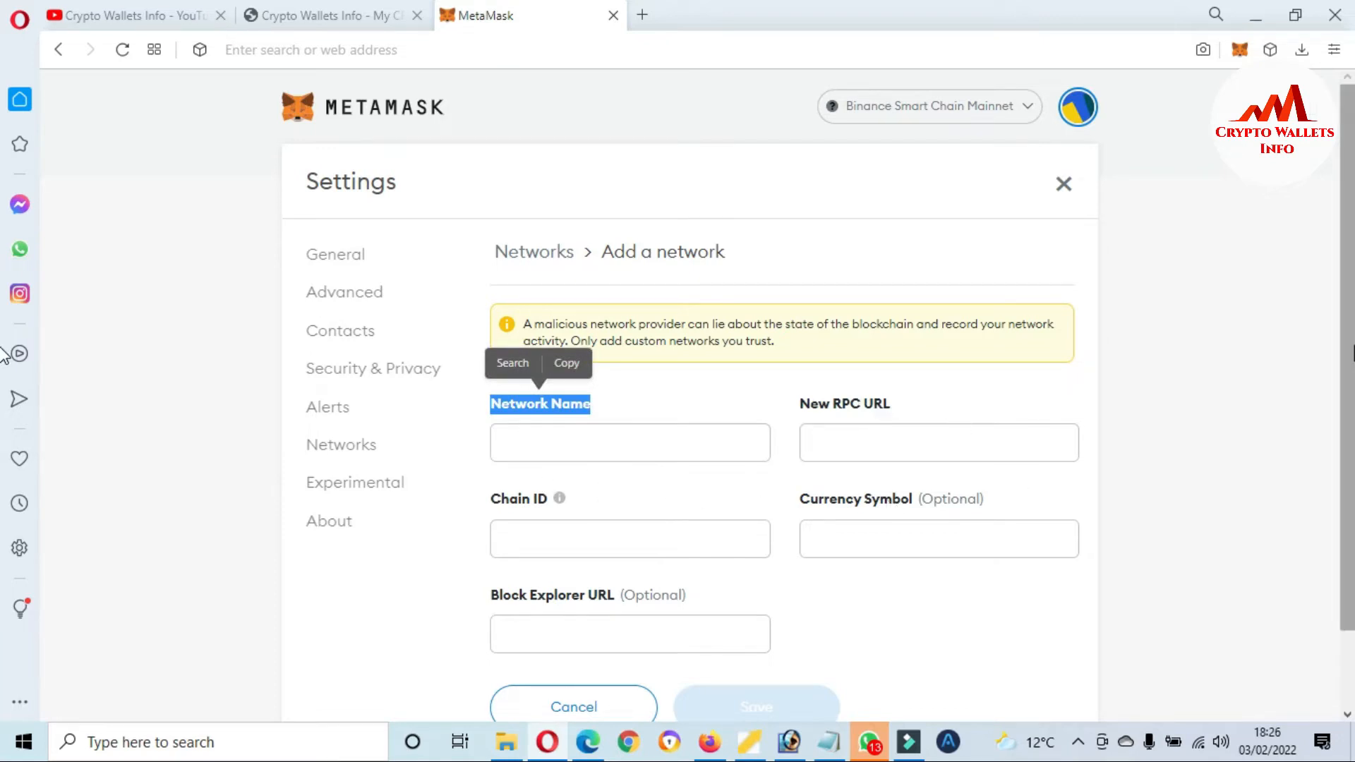
left_click(835, 626)
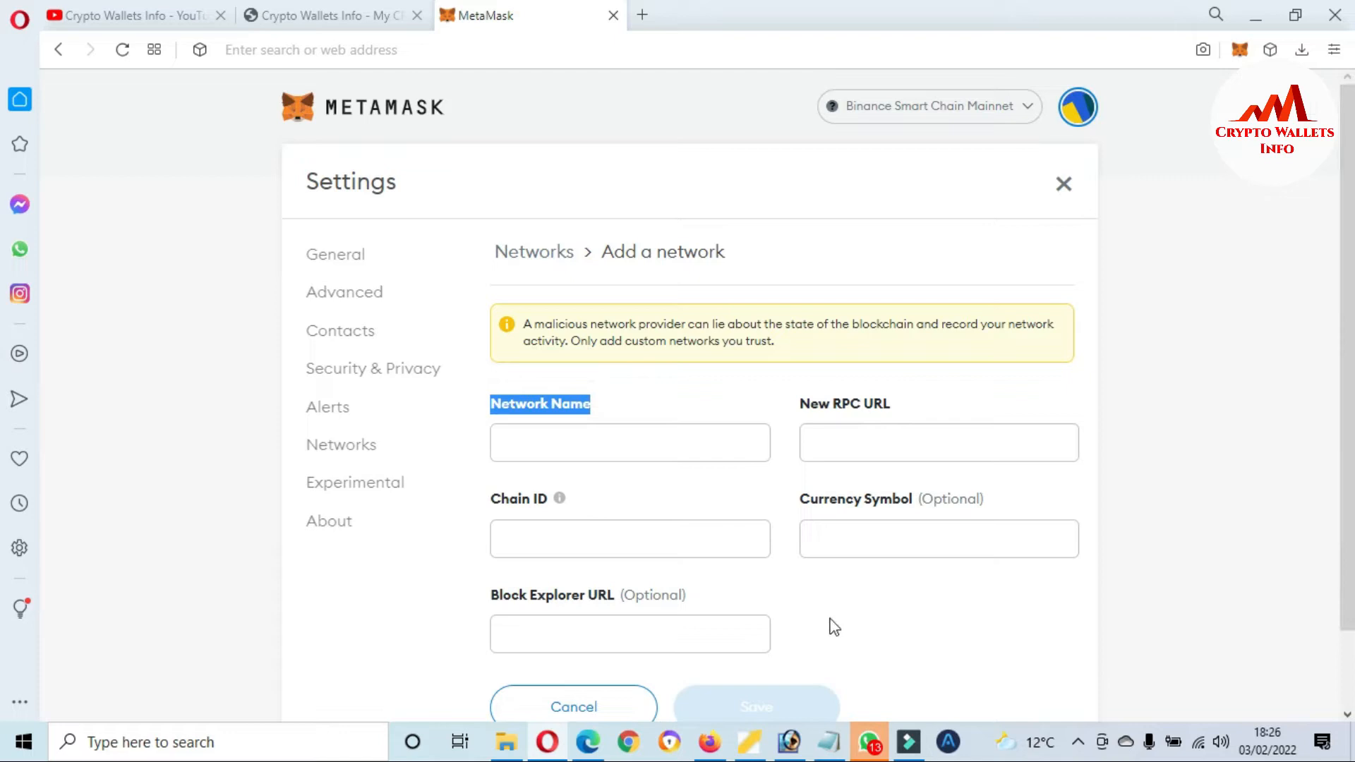
mouse_move(694, 507)
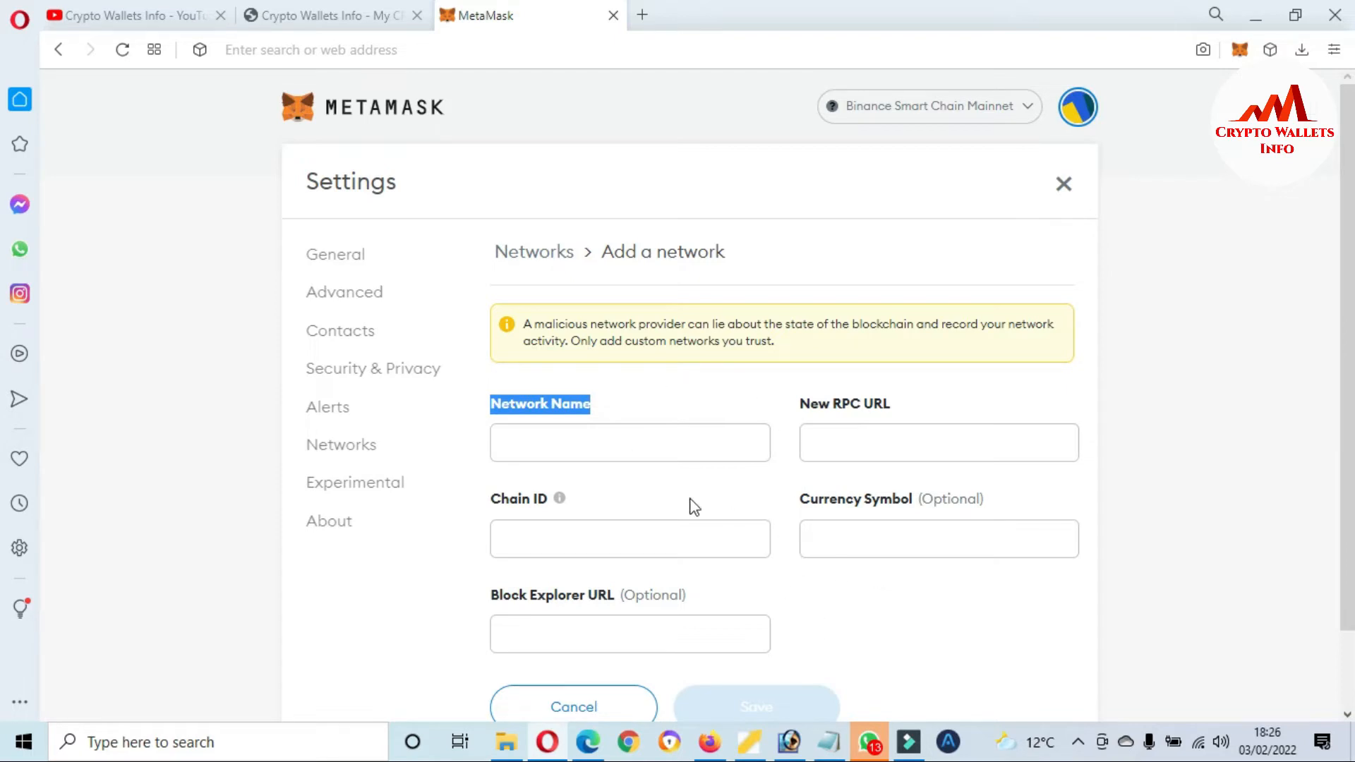
mouse_move(860, 723)
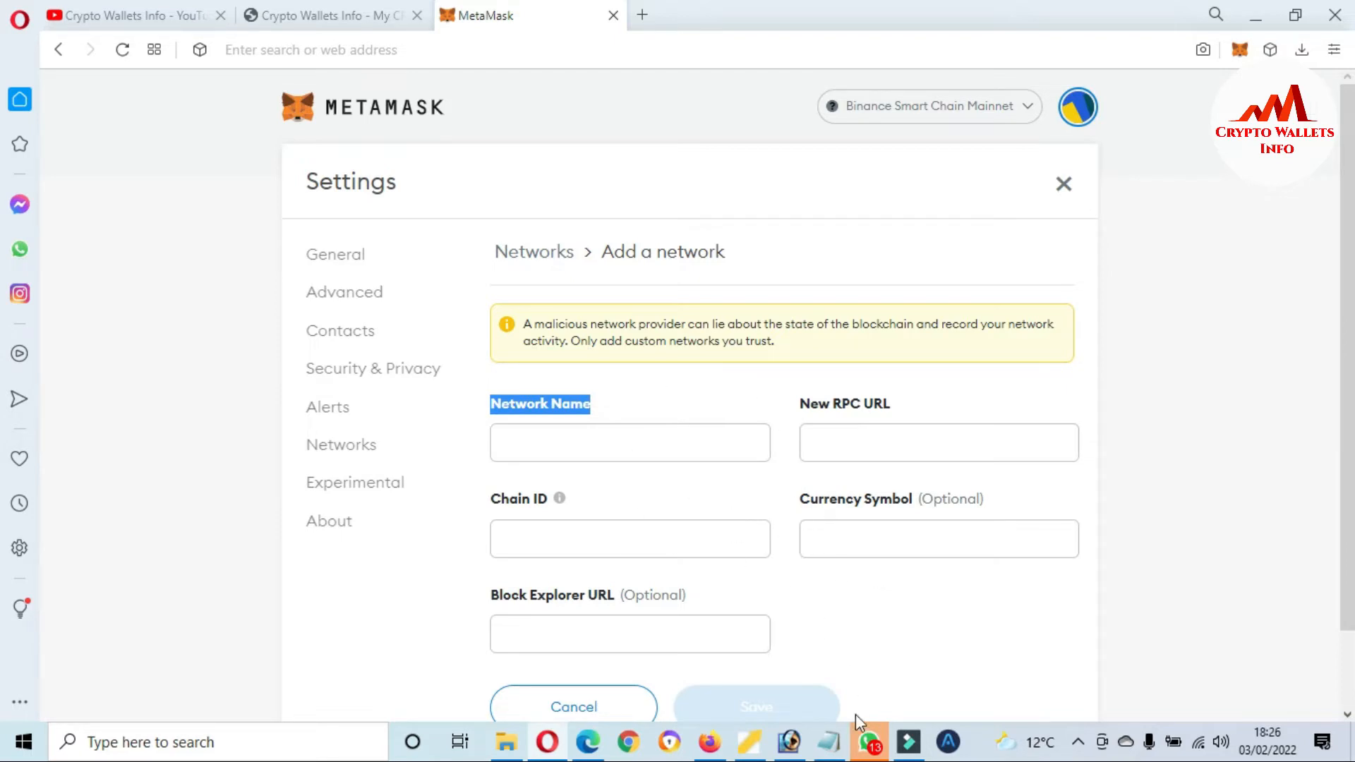
left_click(827, 742)
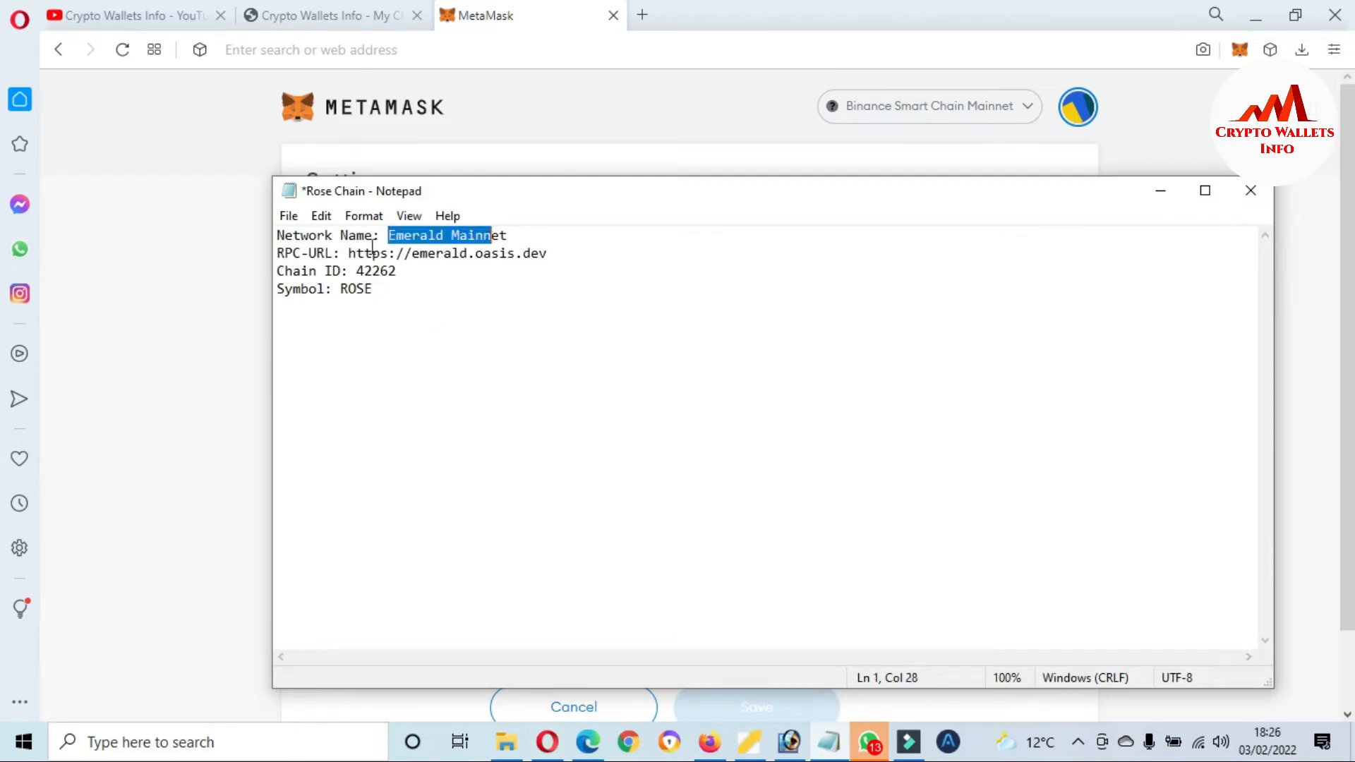
Review the Rose Chain notes: Emerald Mainnet, RPC URL, chain ID 42262, symbol ROSE
left_click(355, 253)
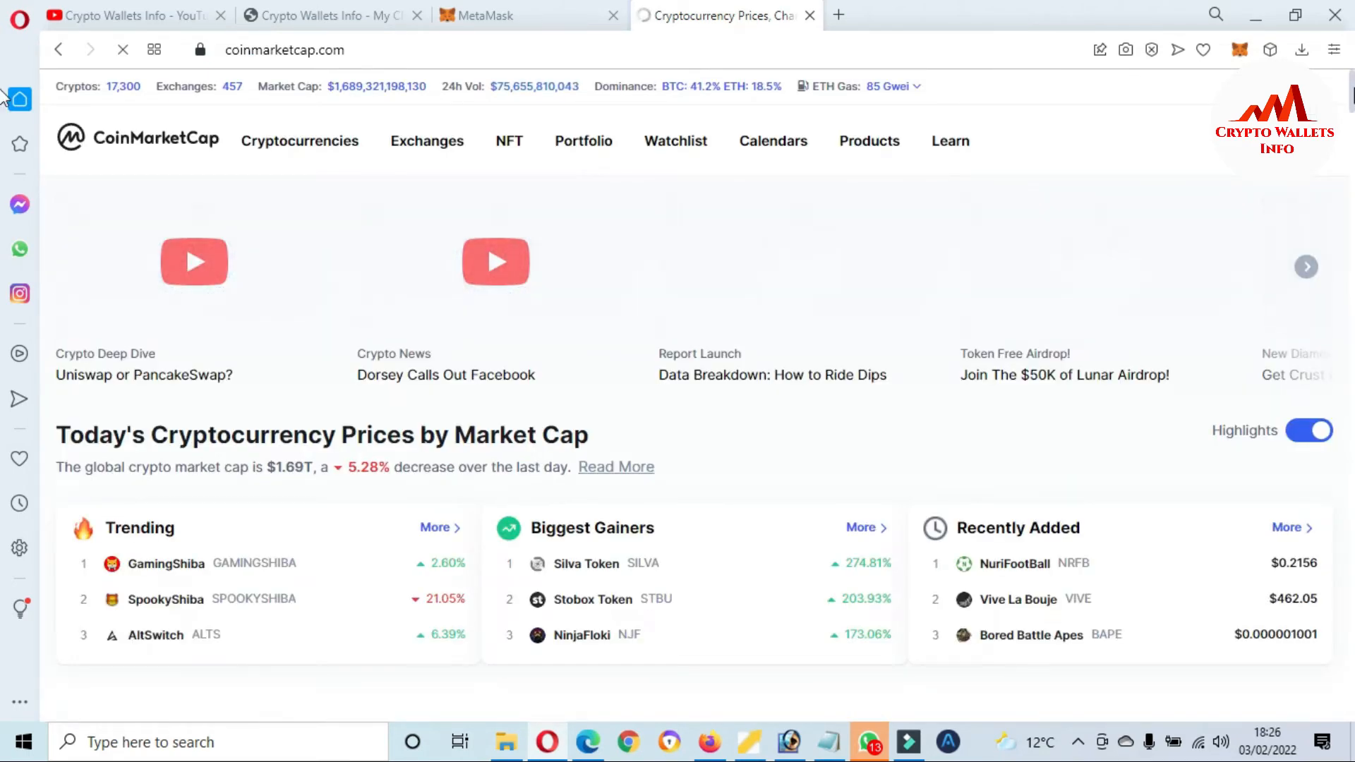
Search coinmarketcap.com for 'rose'
scroll("down", 3)
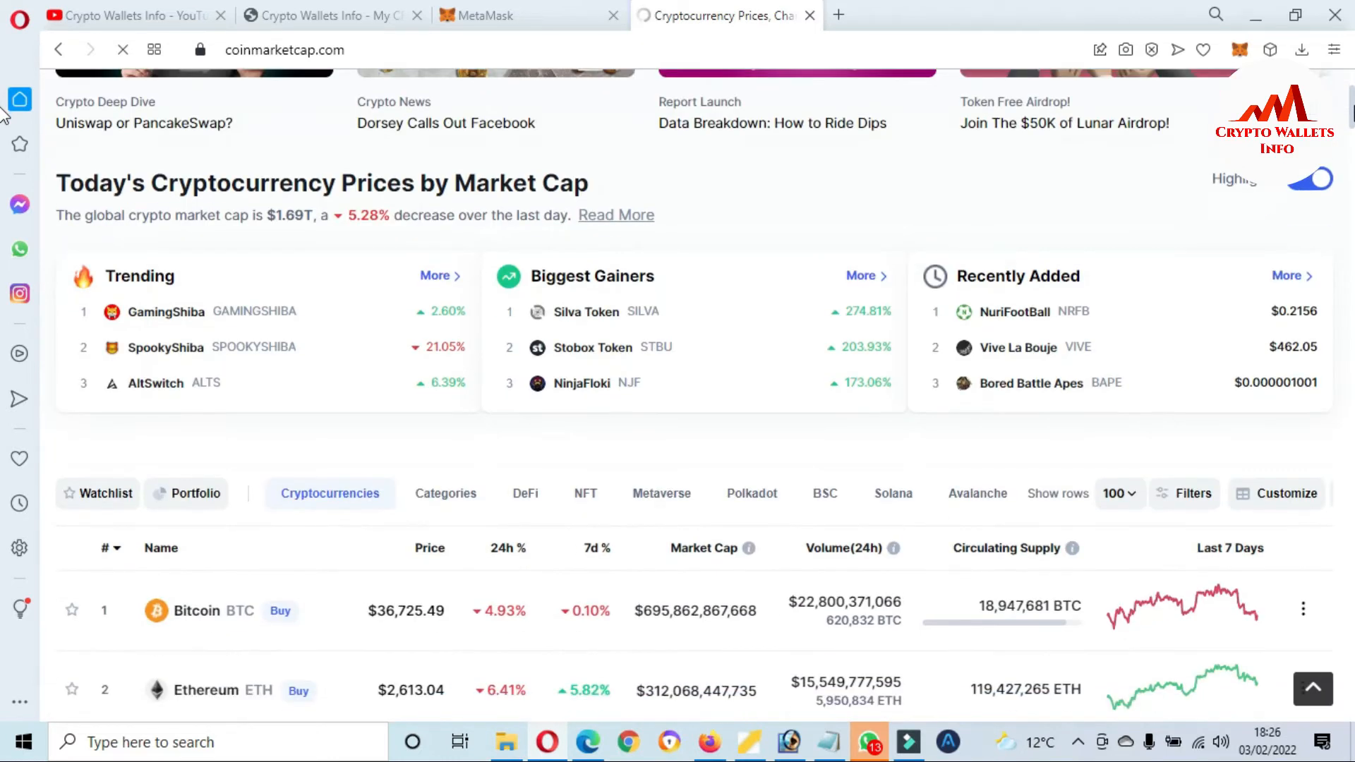
scroll("up", 3)
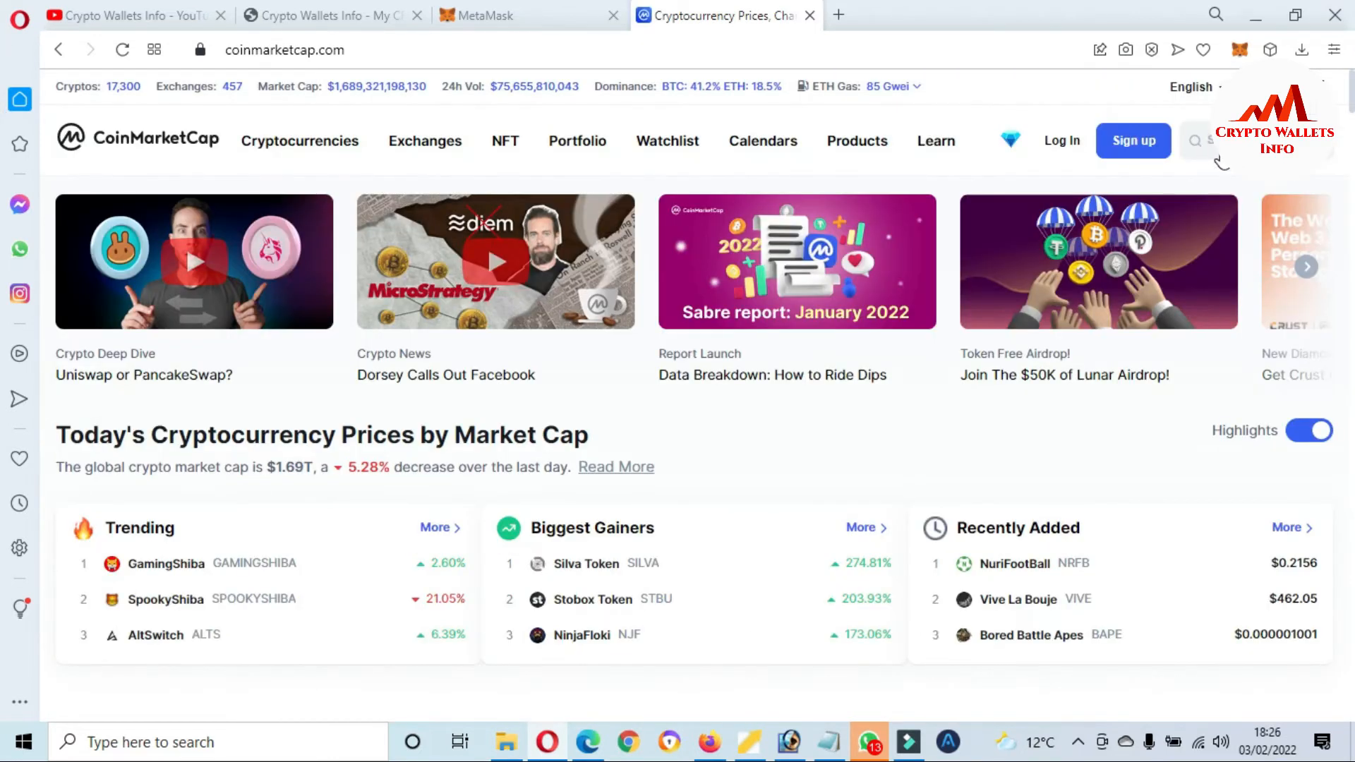
left_click(1196, 141)
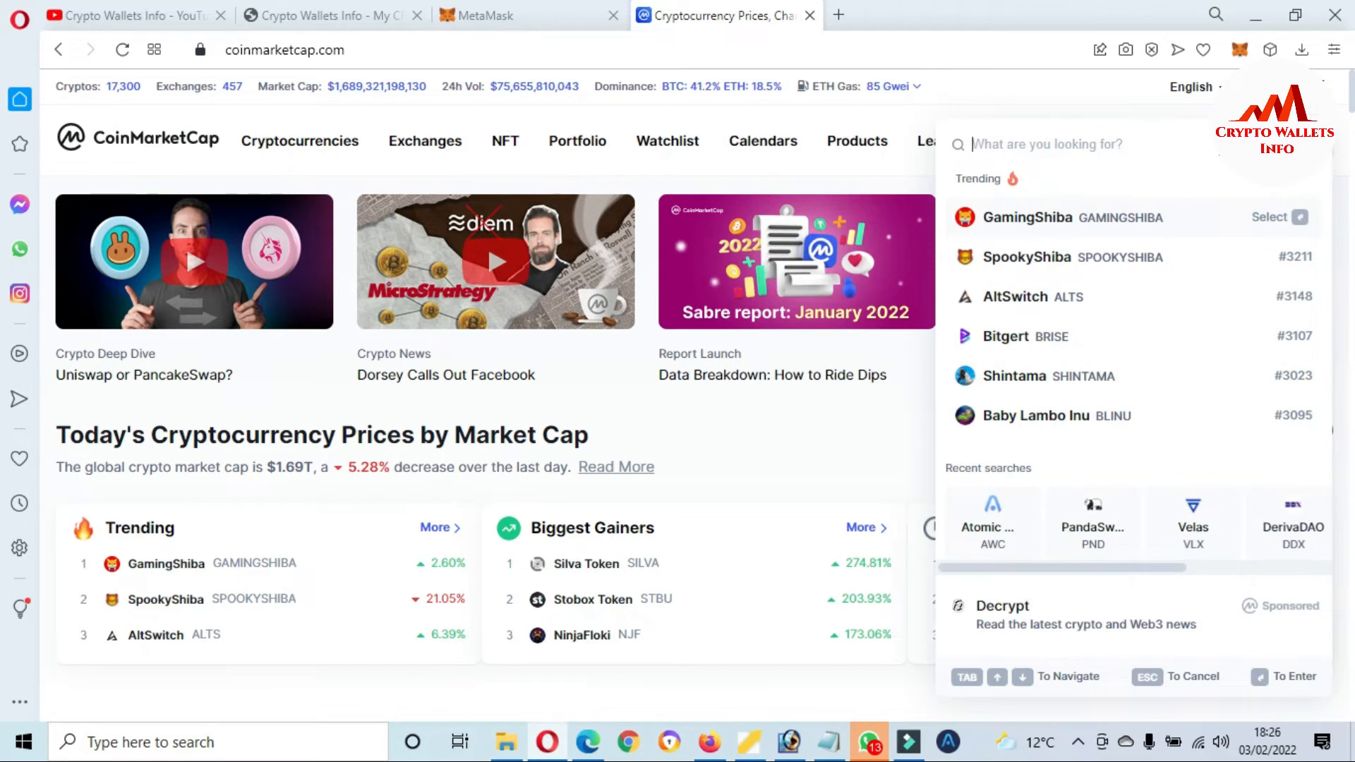
type("rose")
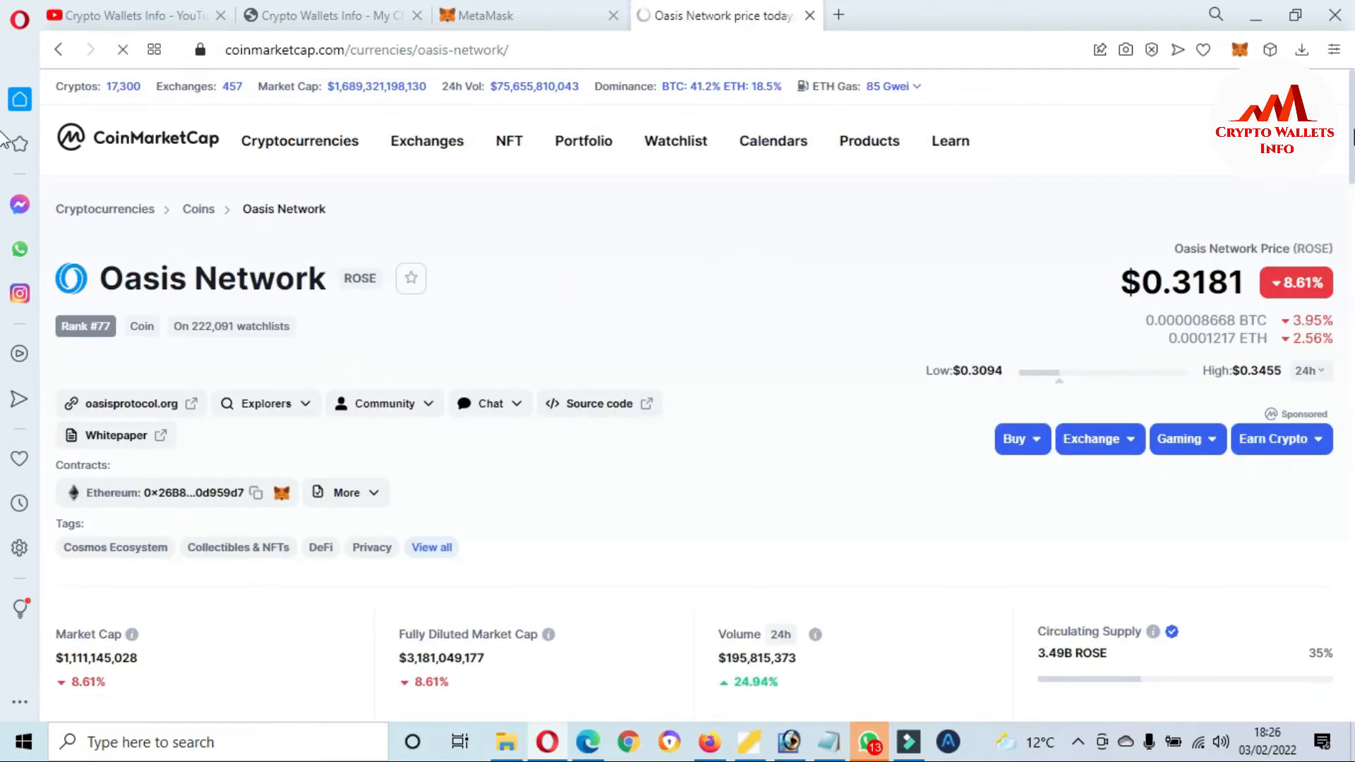
Scroll down the Oasis Network to USD chart, then return to the MetaMask tab
scroll("down", 3)
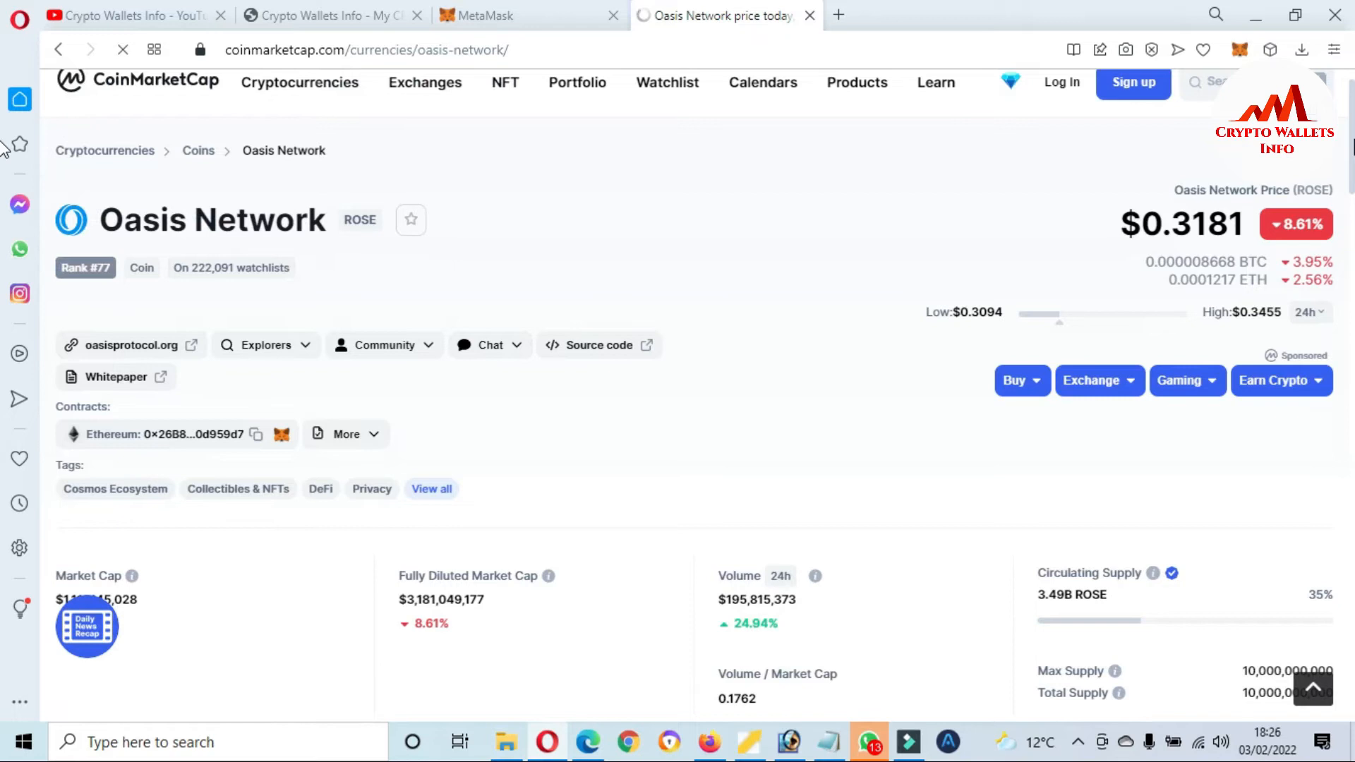
scroll("down", 3)
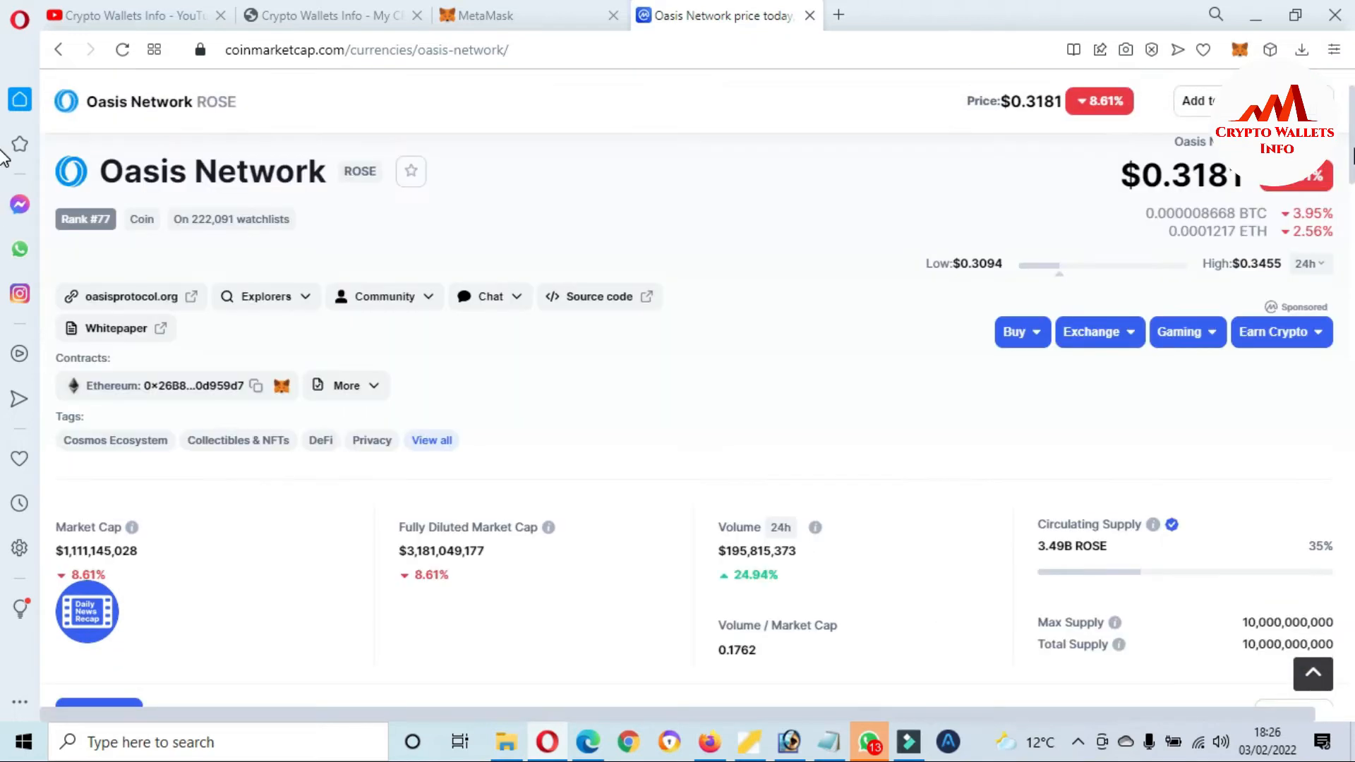
scroll("down", 3)
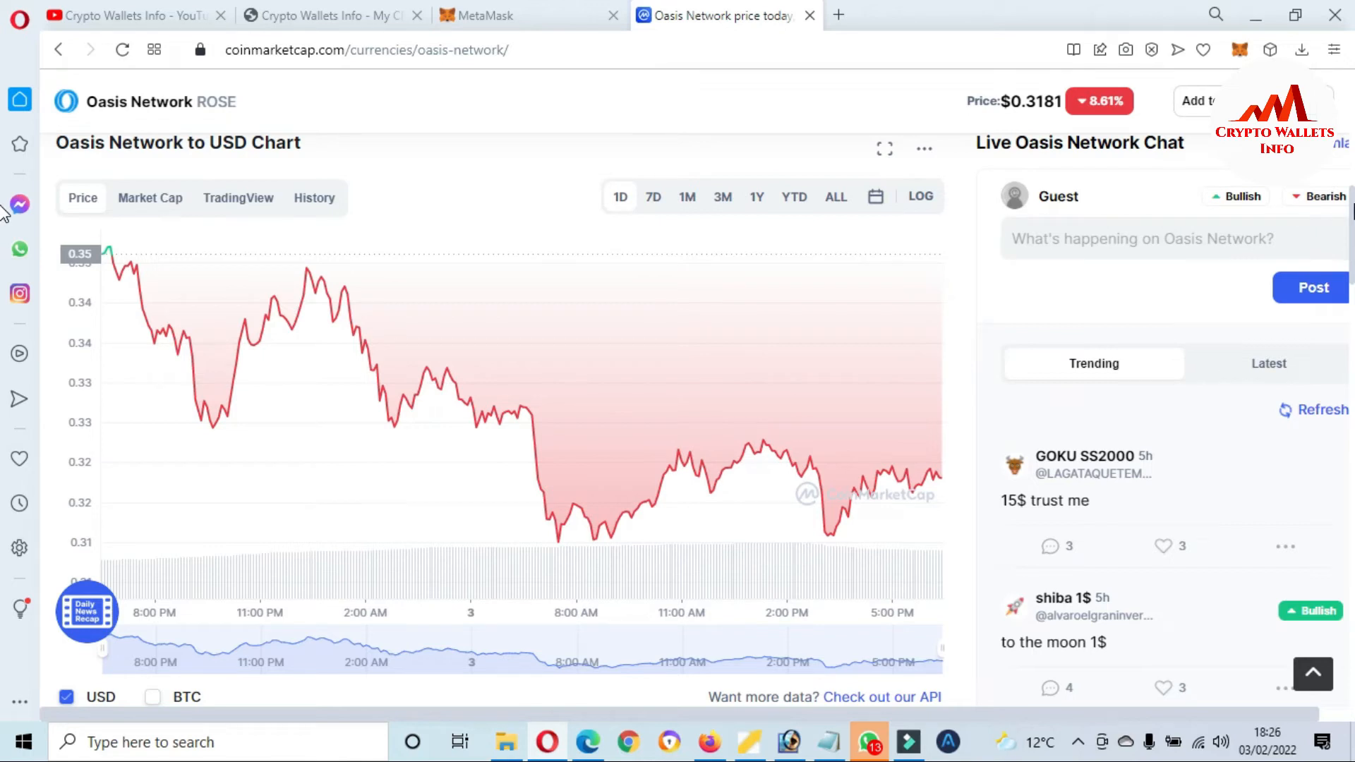
mouse_move(970, 144)
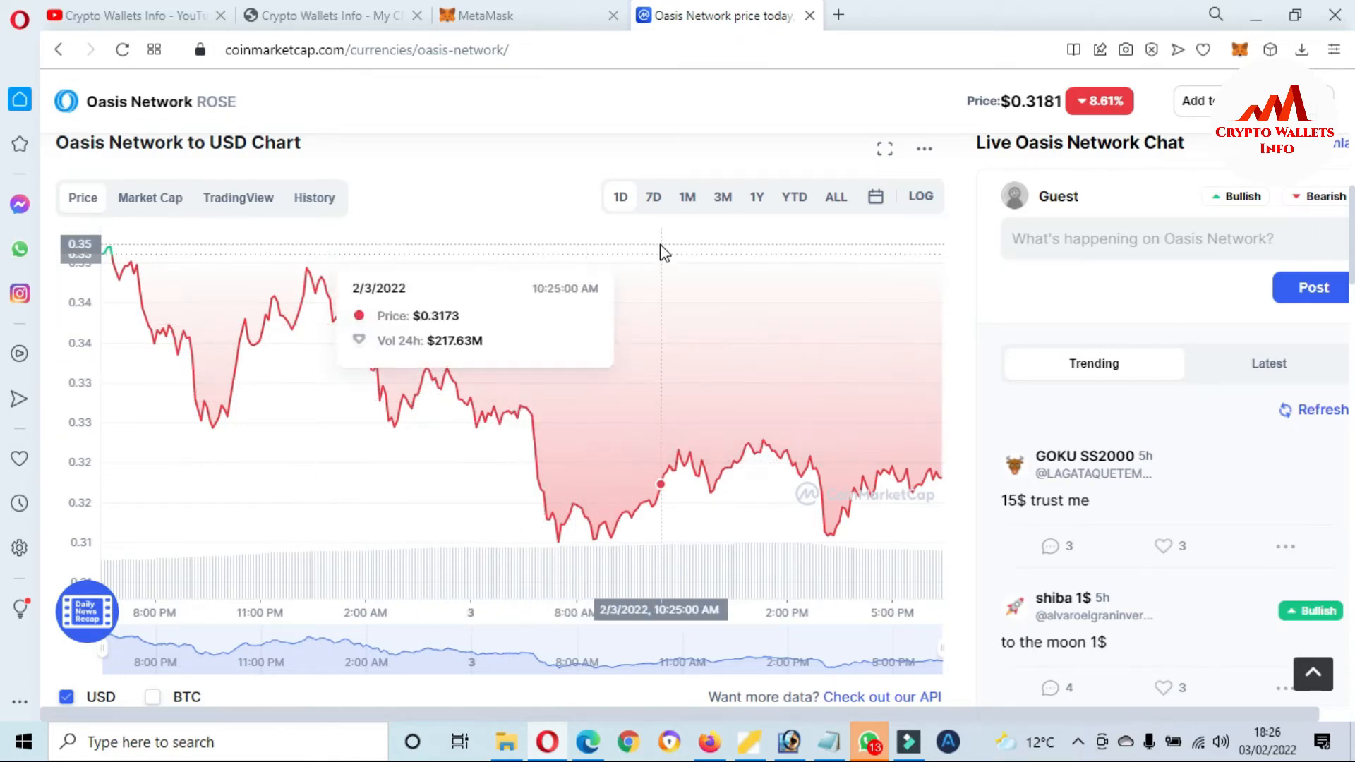
left_click(485, 16)
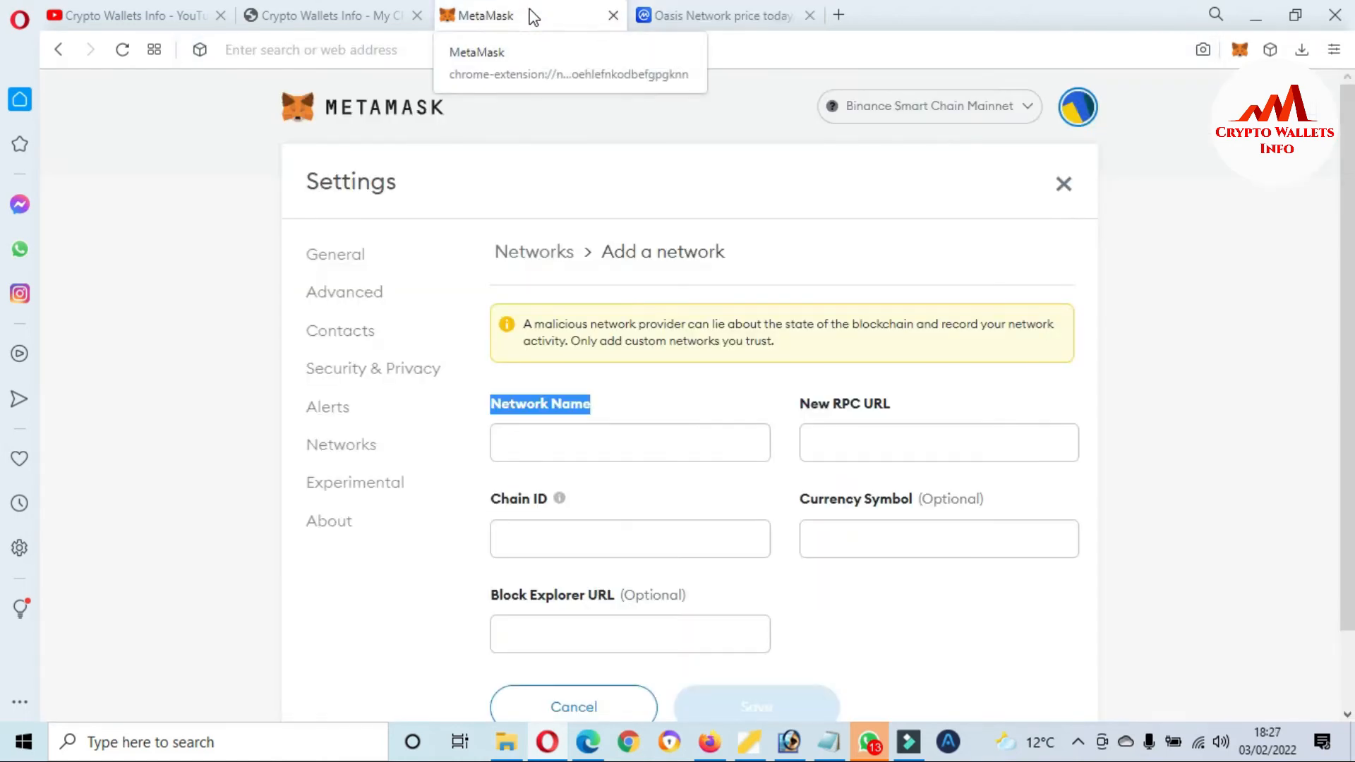
mouse_move(889, 658)
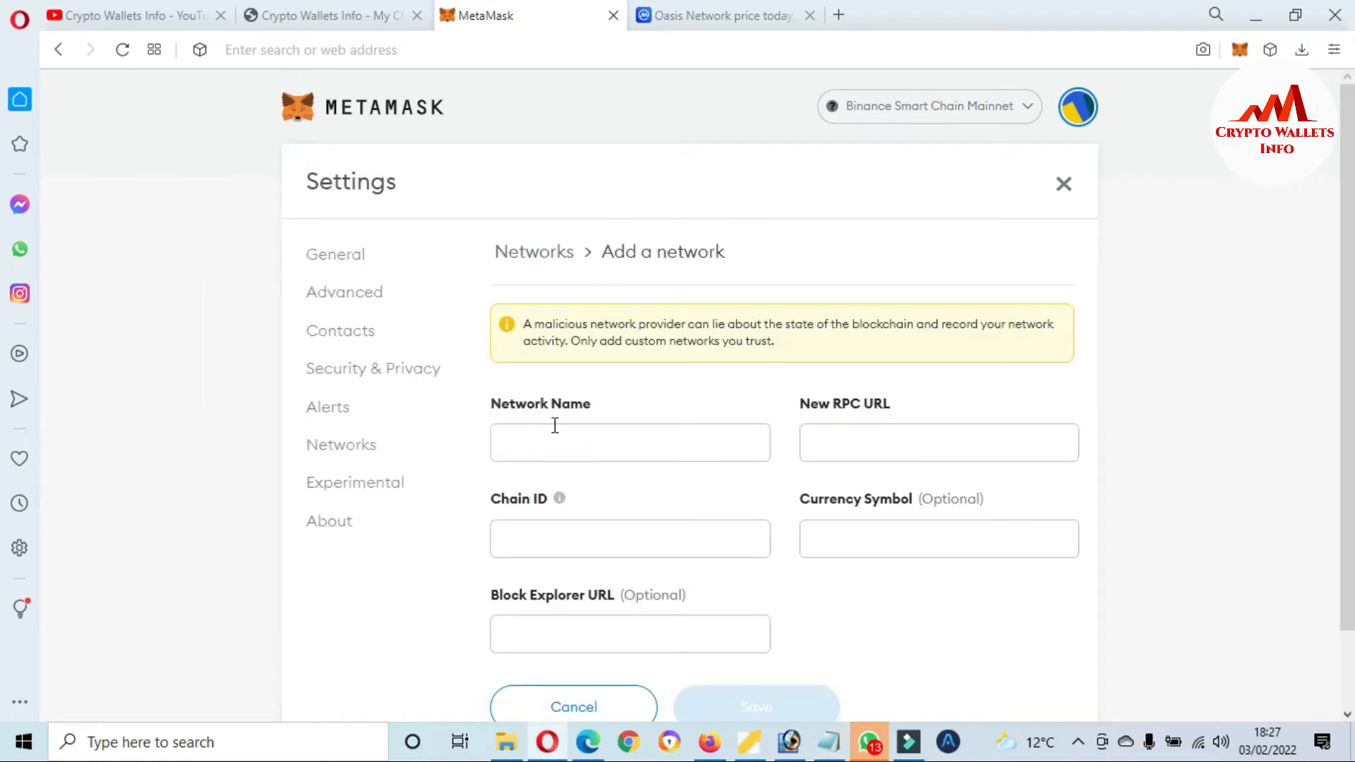
type("Emerald Mainnet")
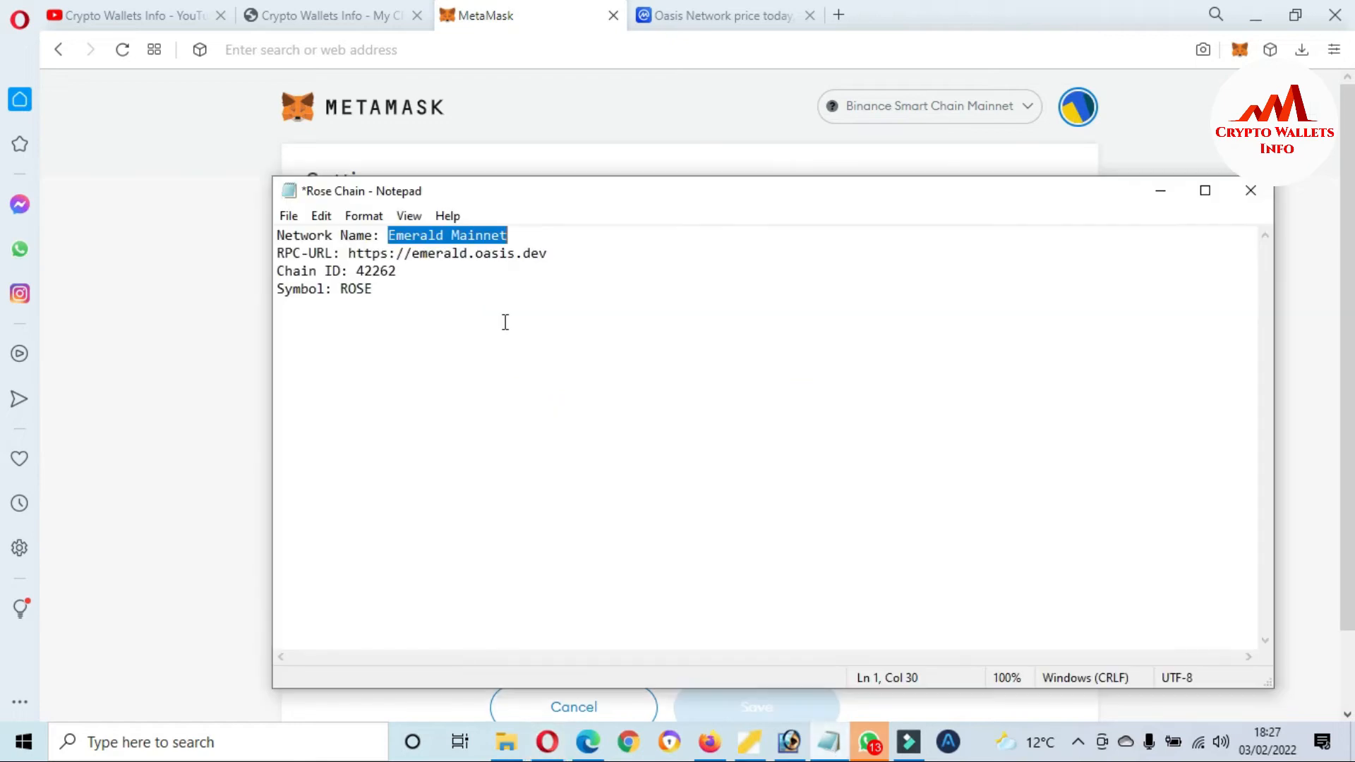
double_click(432, 253)
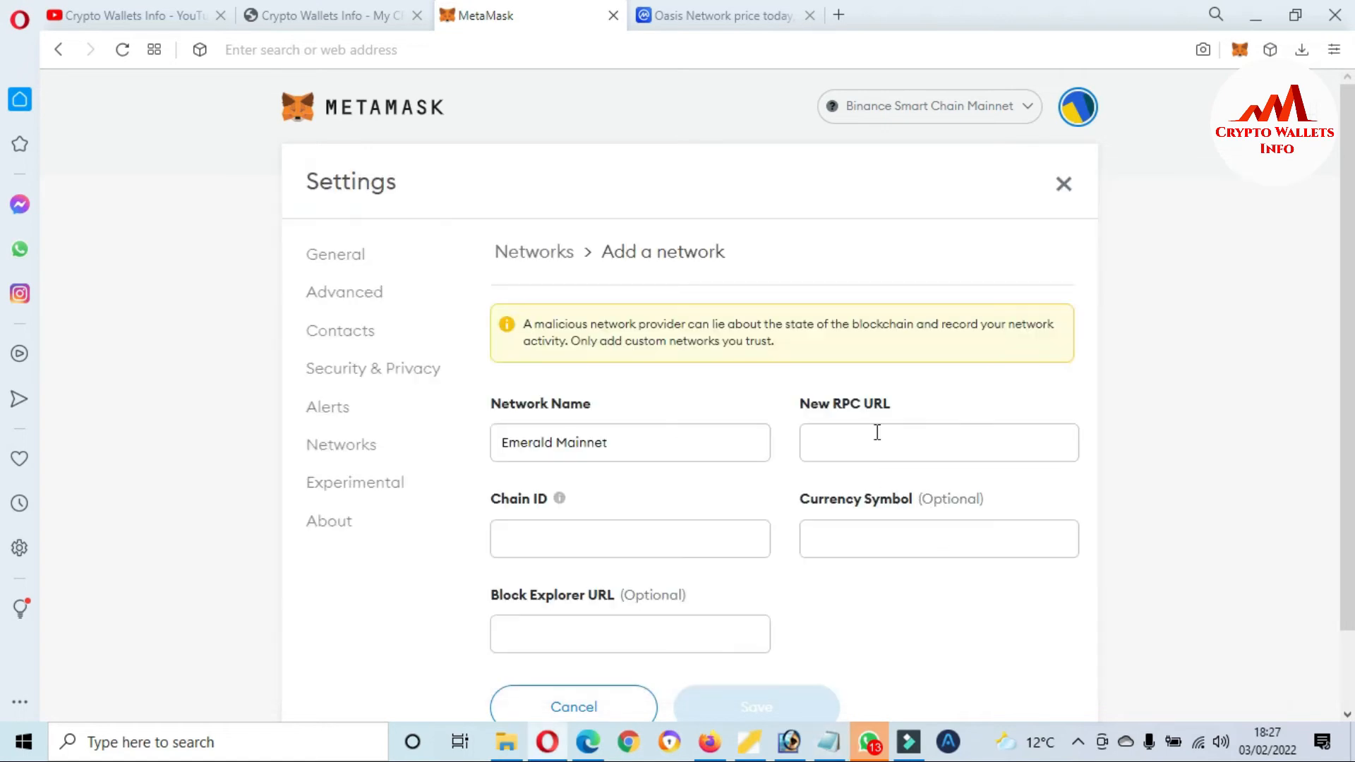
type("https://emerald.oasis.dev")
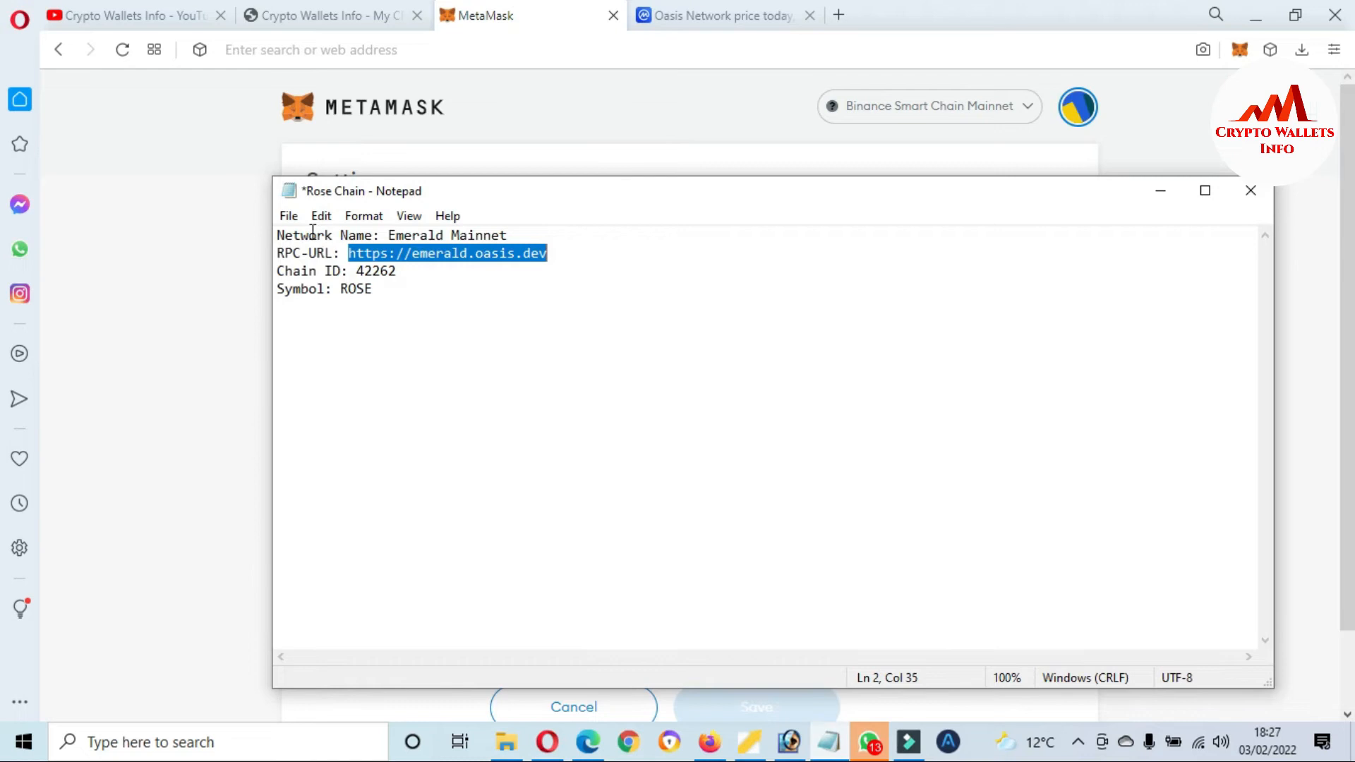
double_click(375, 270)
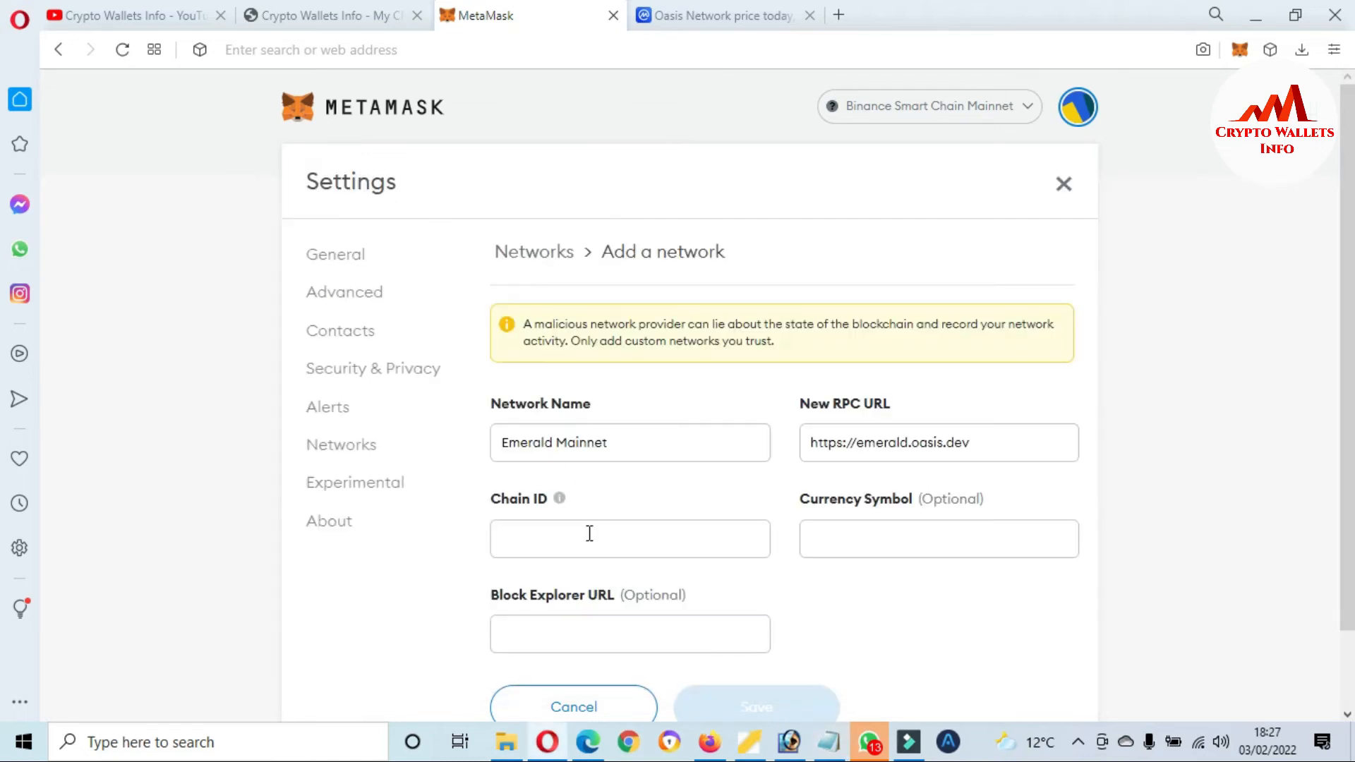
type("42262")
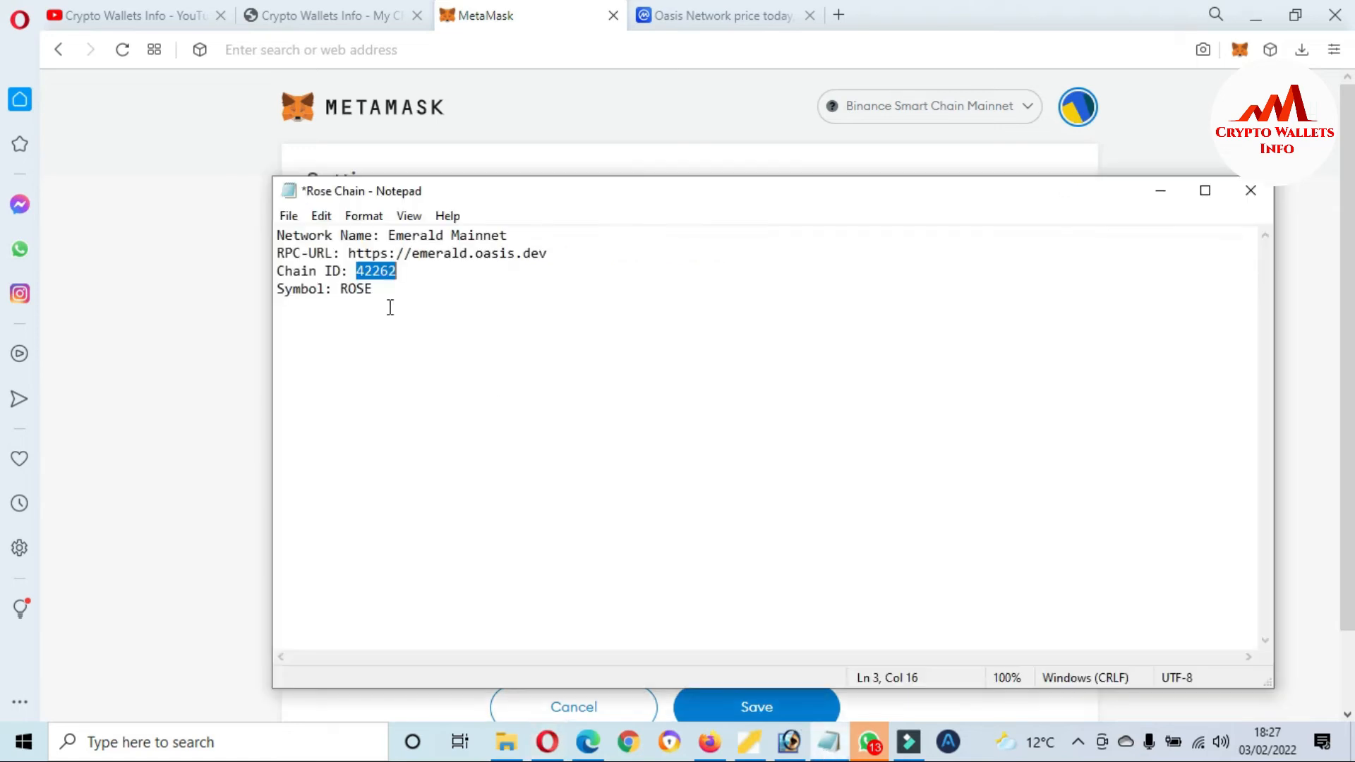
double_click(355, 289)
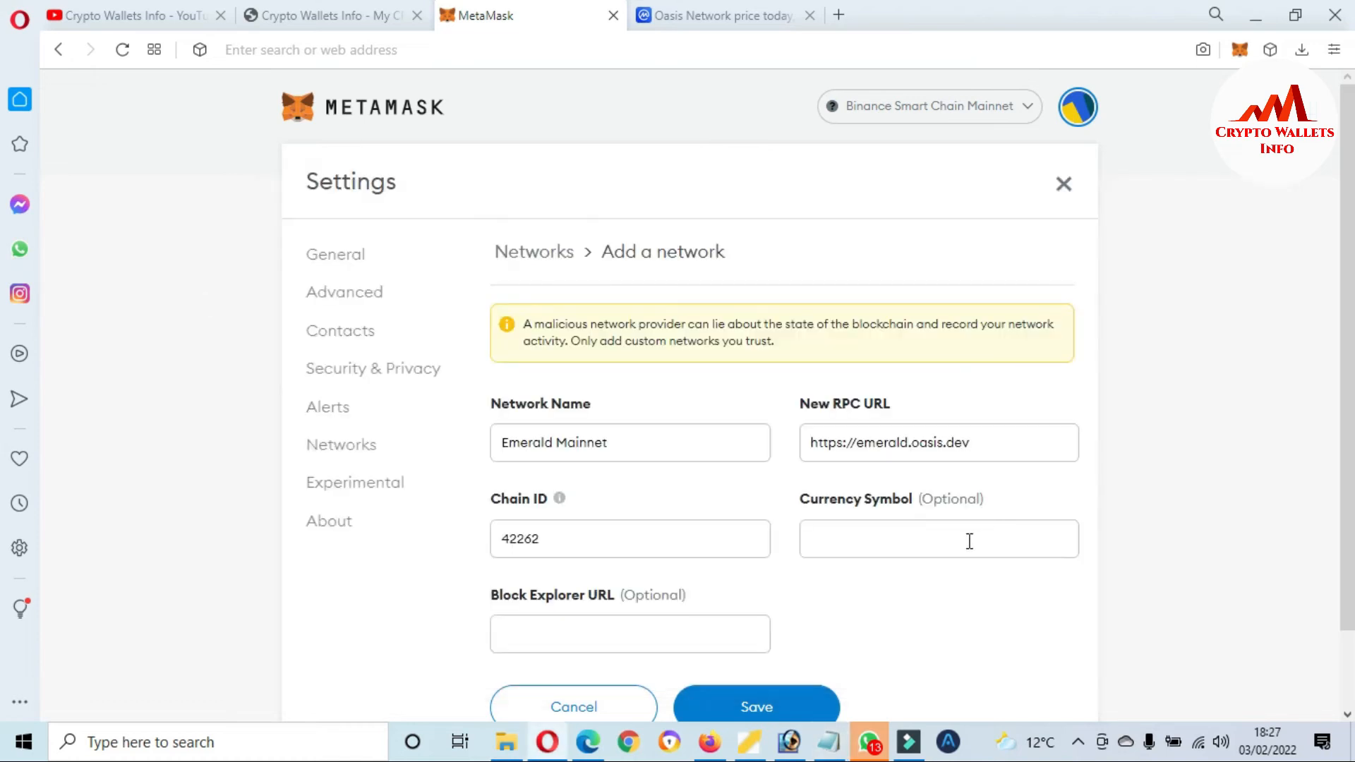
type("ROSE")
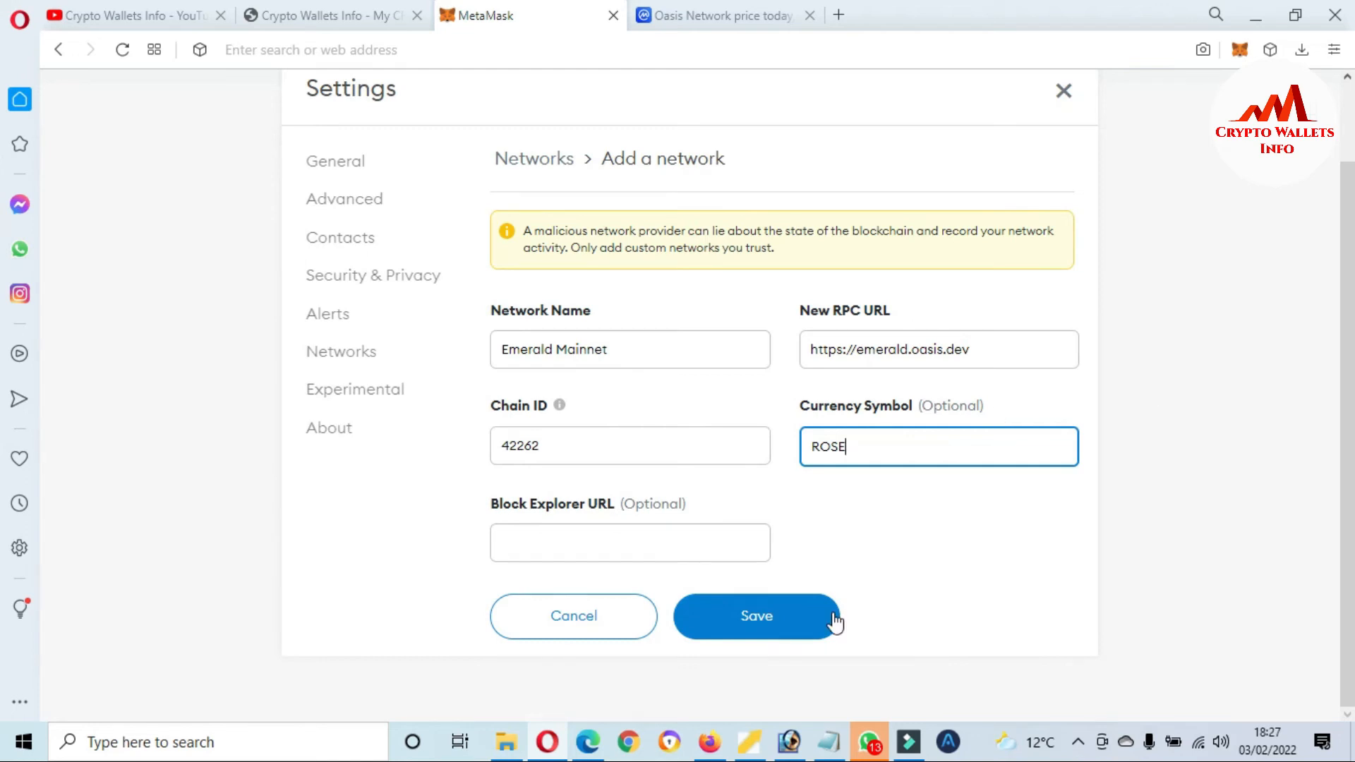
left_click(756, 616)
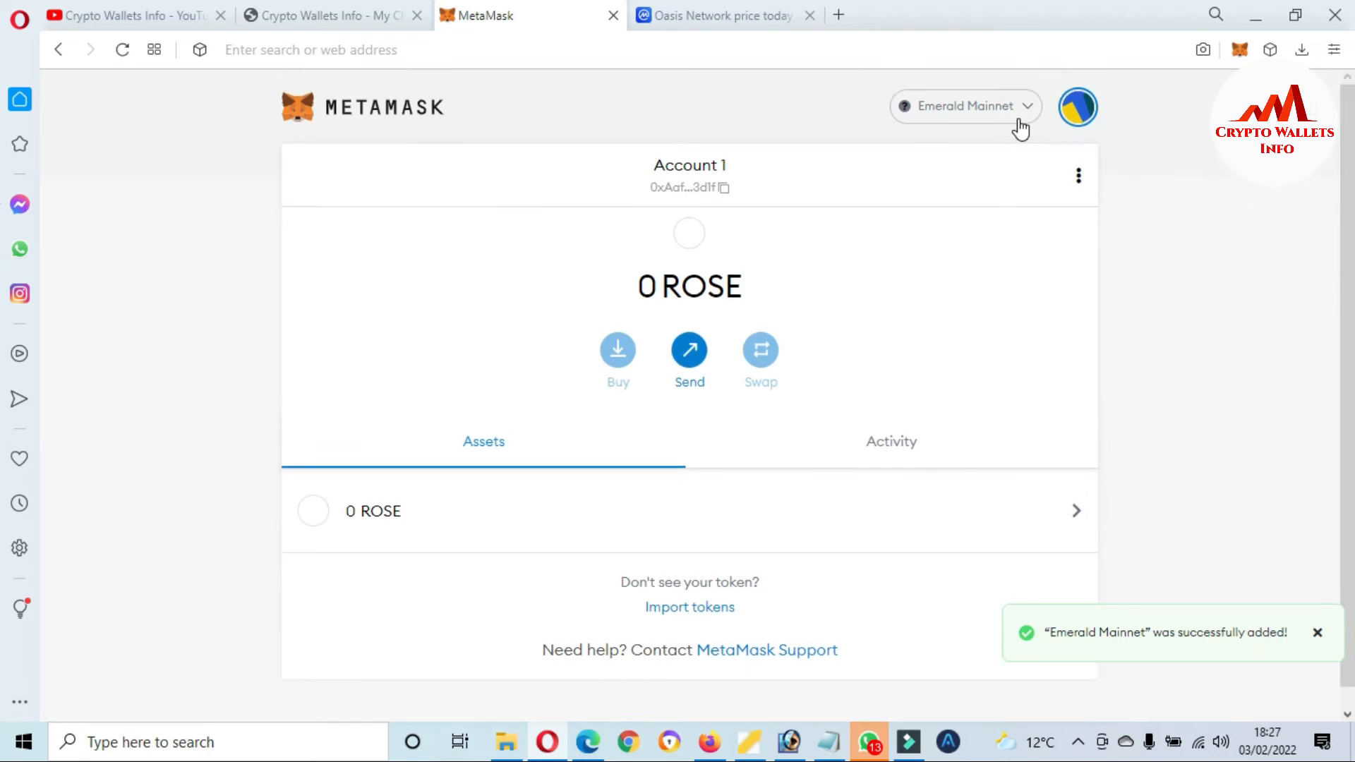
Open the 0 ROSE asset entry for Account 1 on Emerald Mainnet
left_click(965, 105)
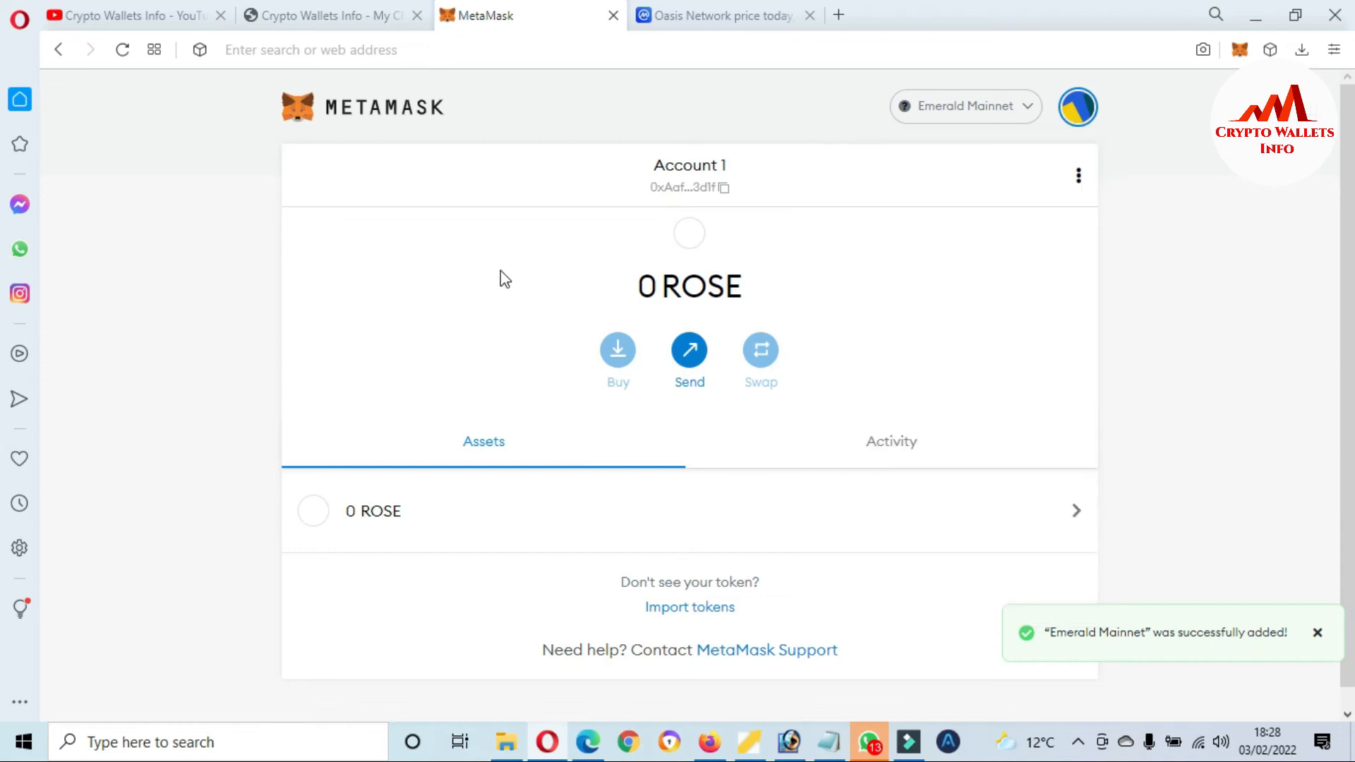
mouse_move(779, 277)
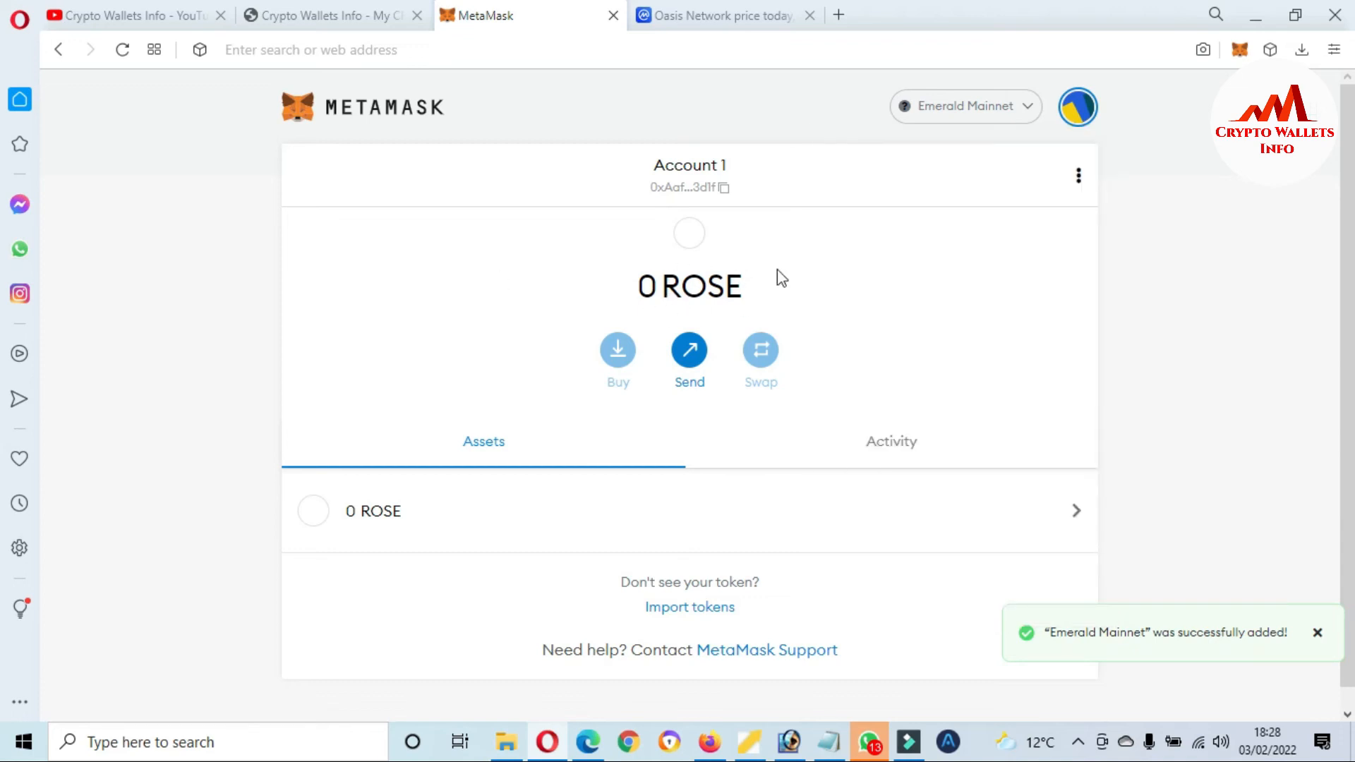
mouse_move(480, 512)
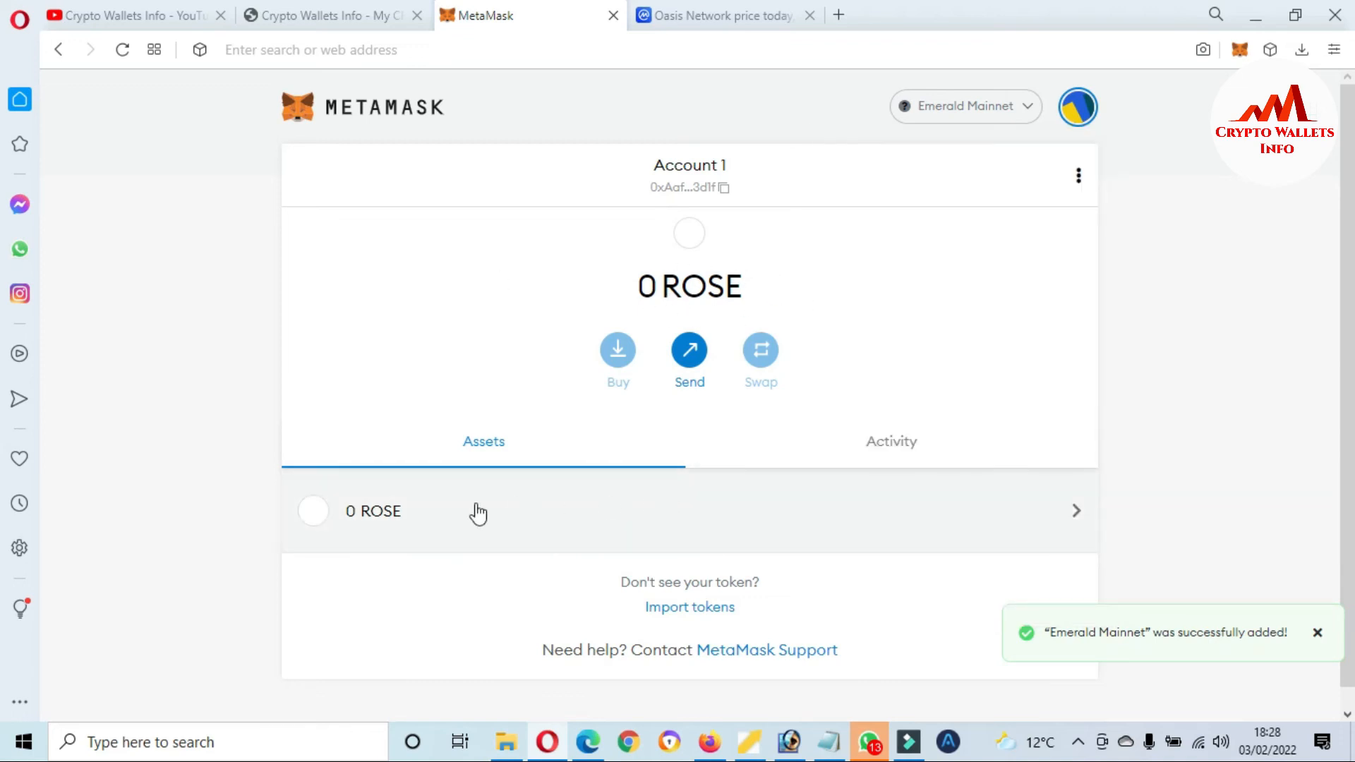
left_click(372, 511)
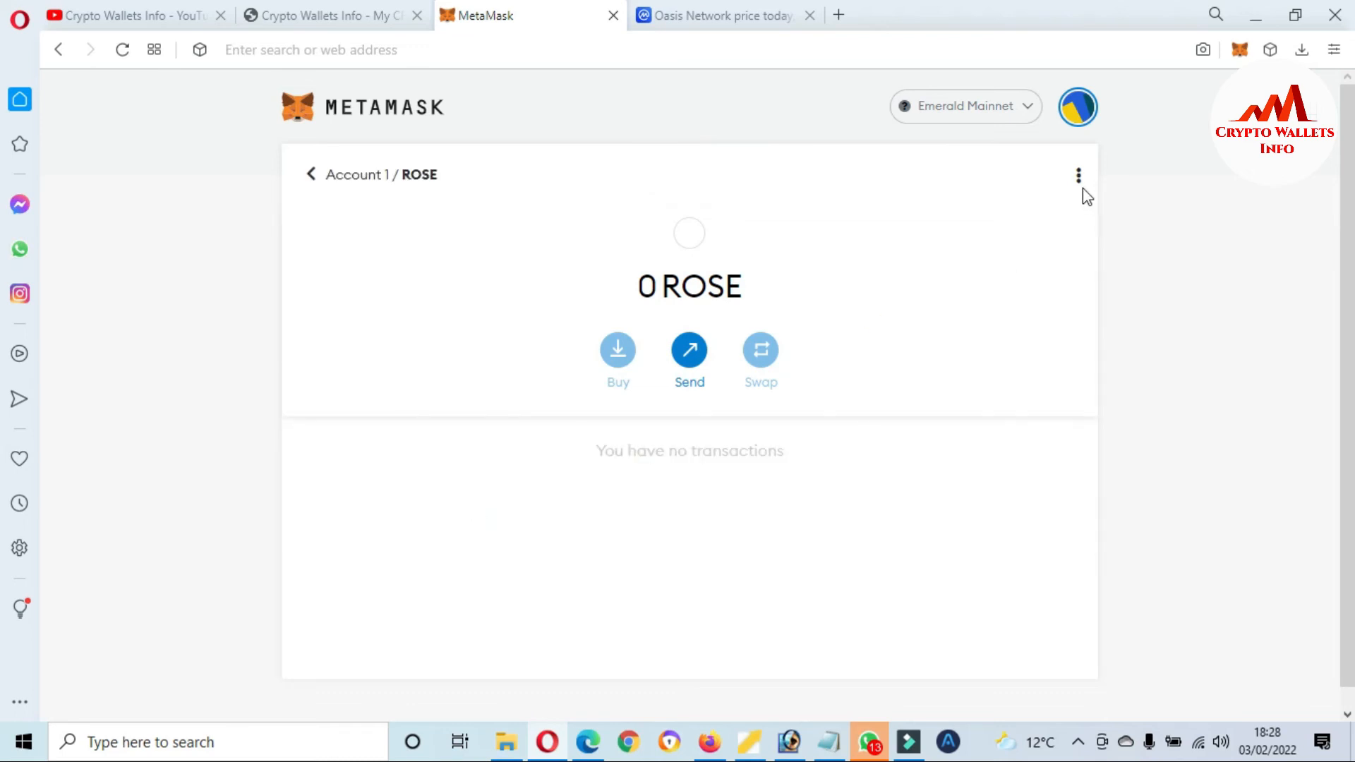
Reveal Account 1's private key with the wallet password, copy it, and close Account details
left_click(1078, 175)
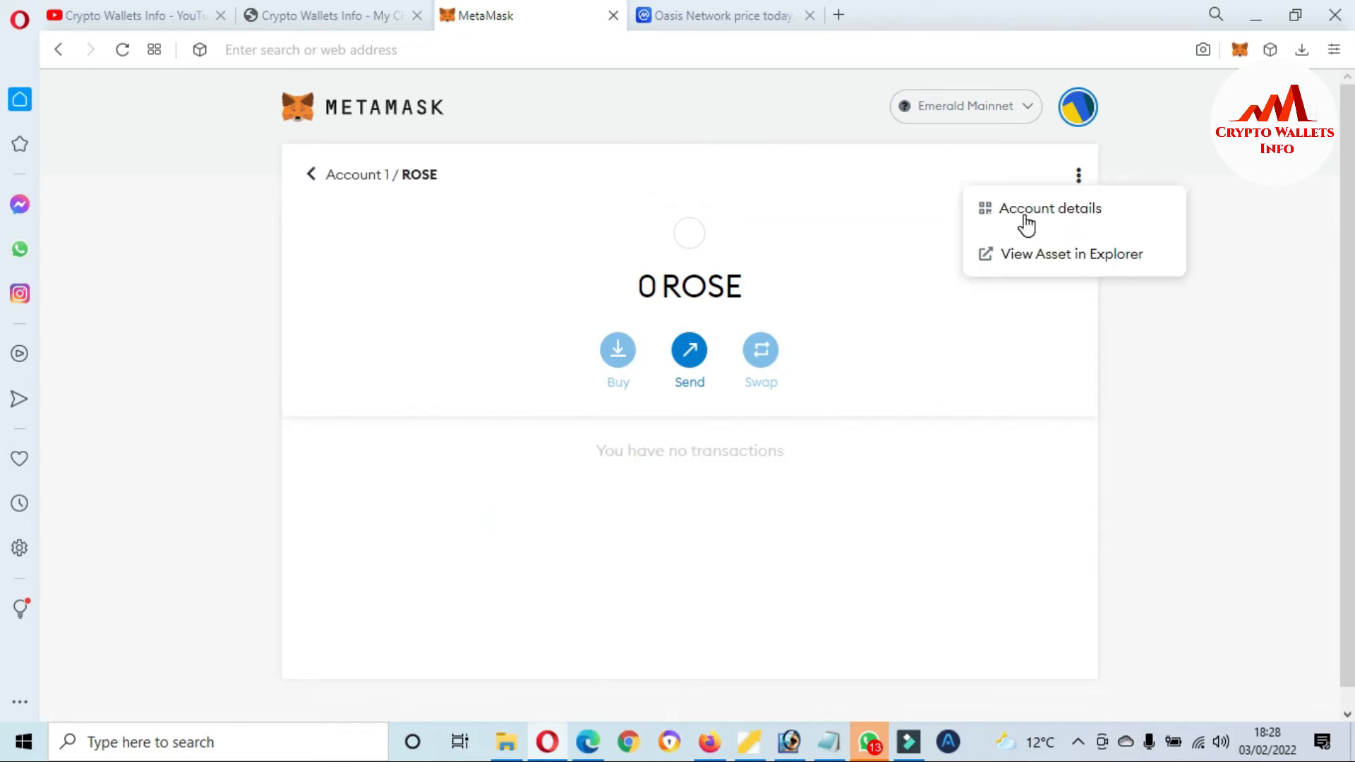
left_click(1050, 208)
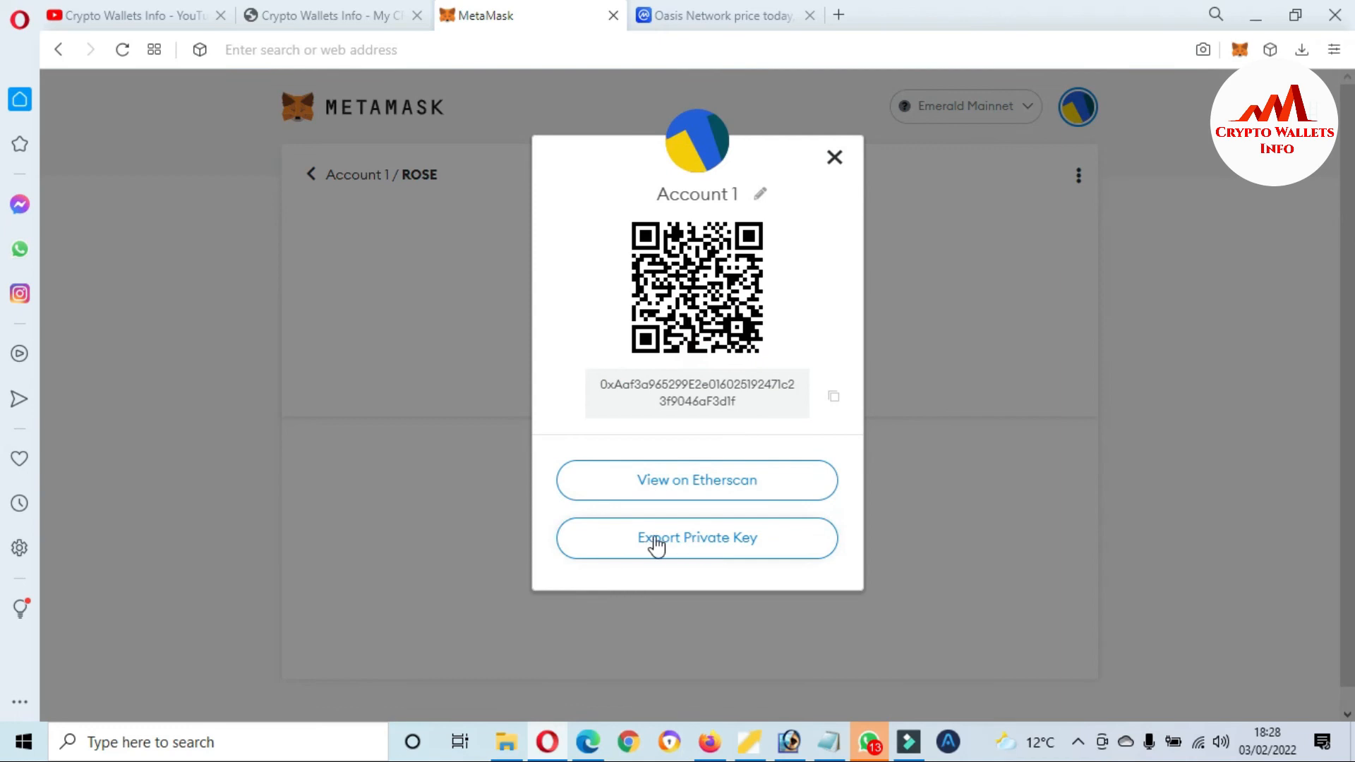
left_click(696, 538)
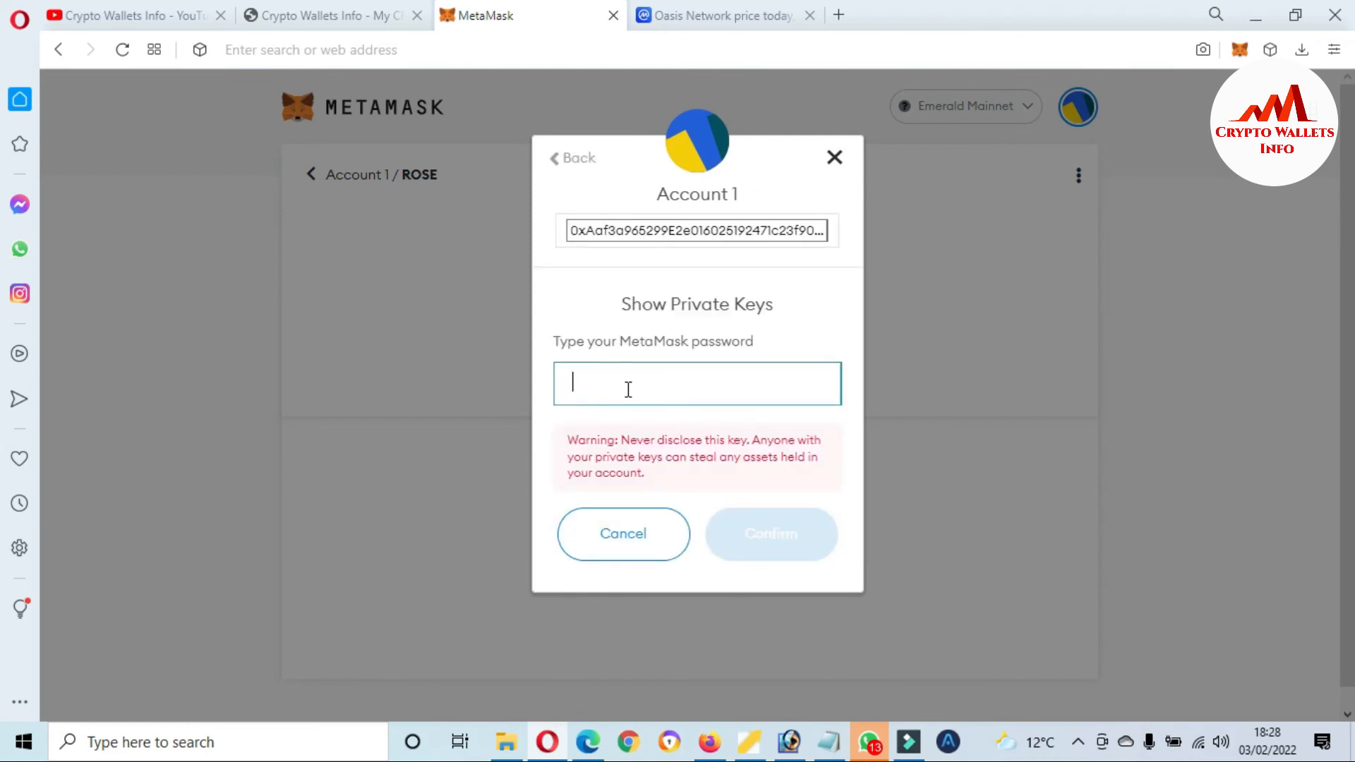
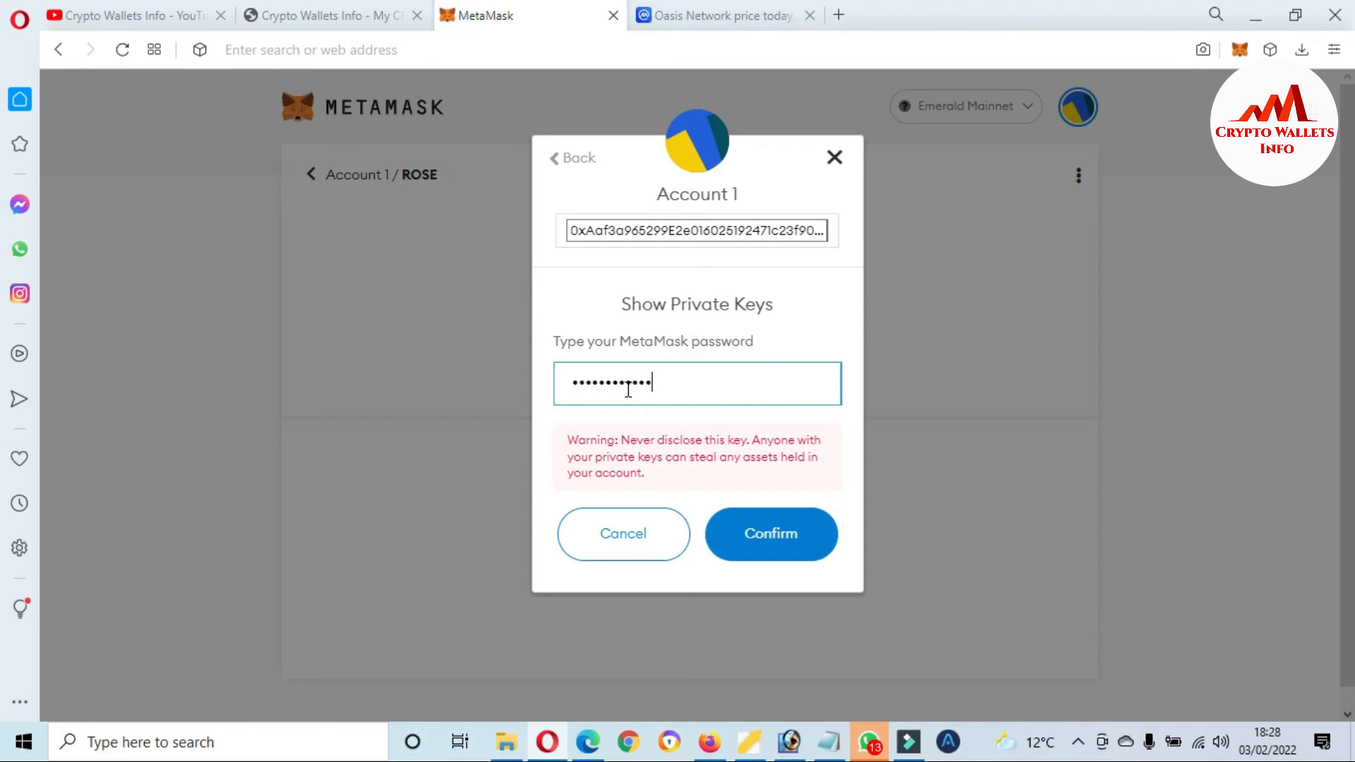
left_click(770, 533)
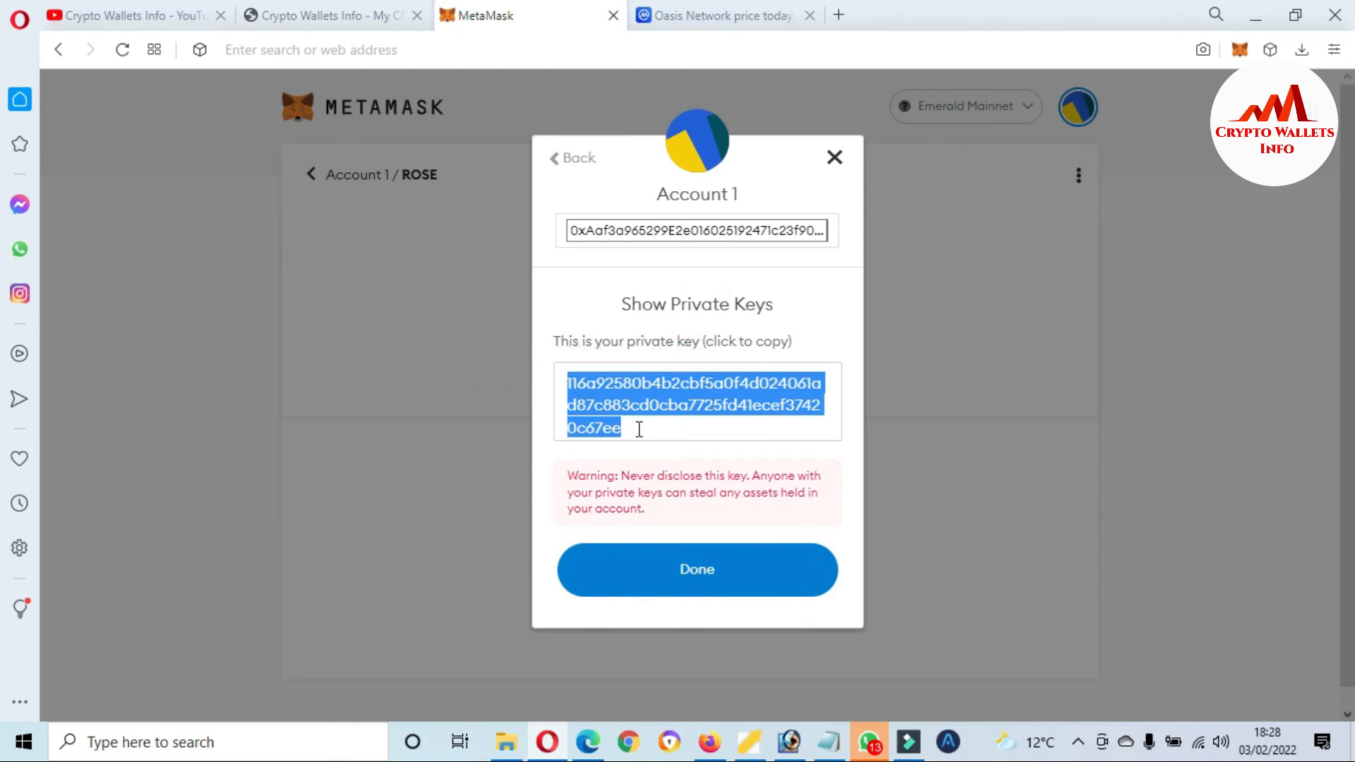
mouse_move(703, 551)
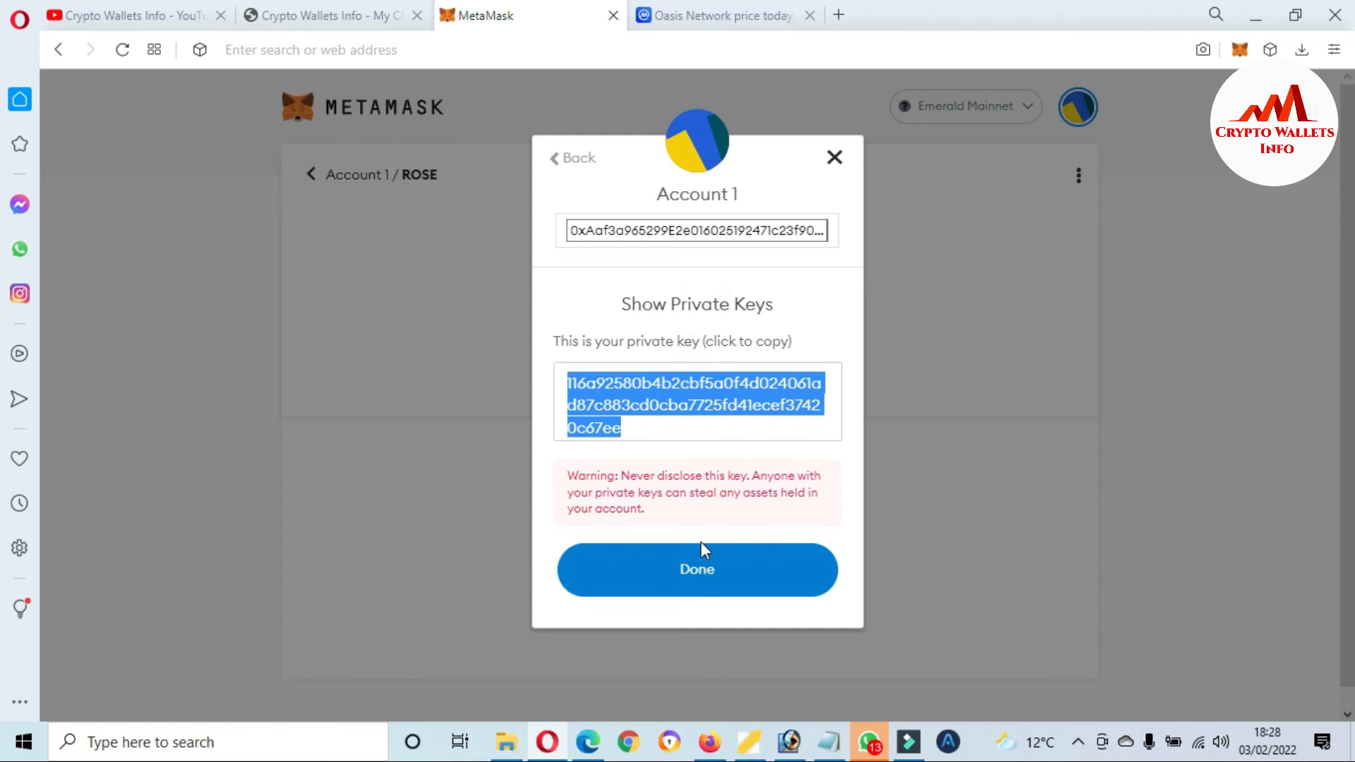
left_click(657, 451)
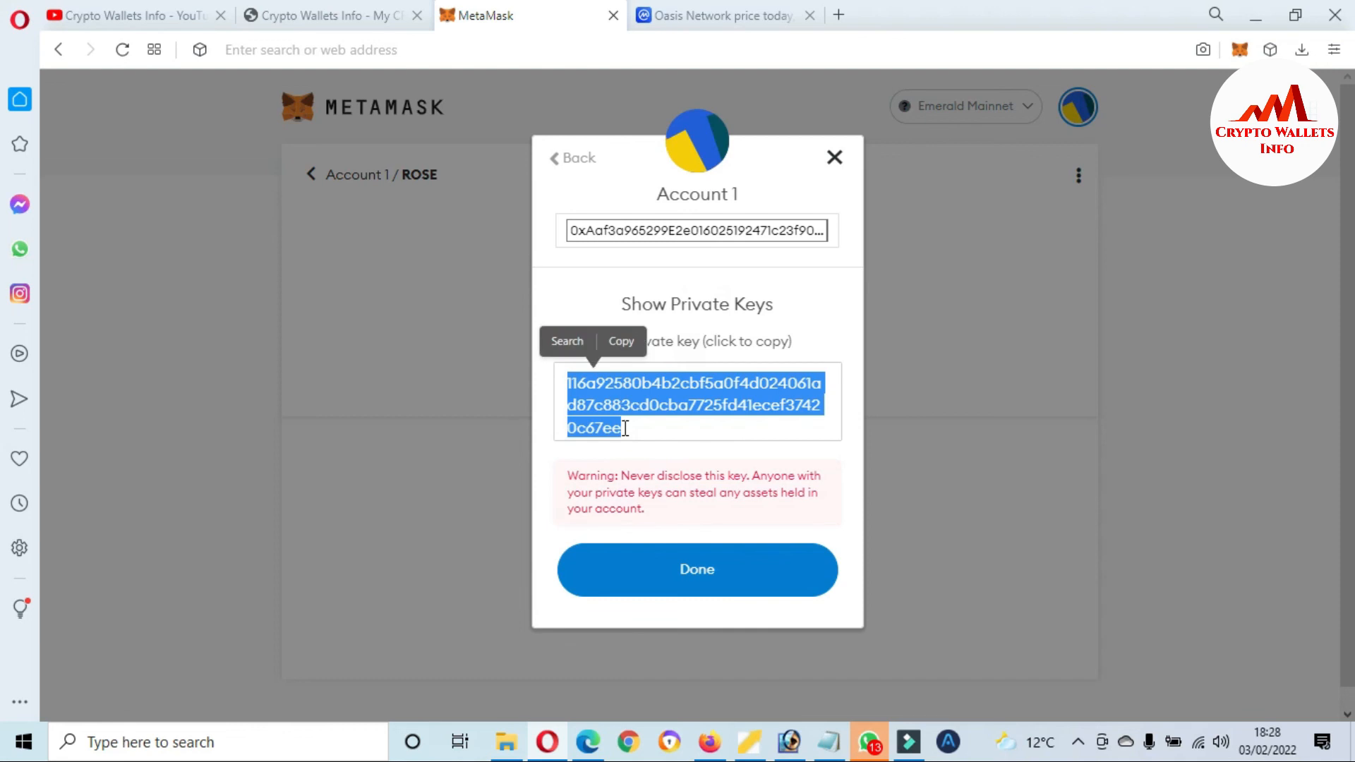
left_click(697, 570)
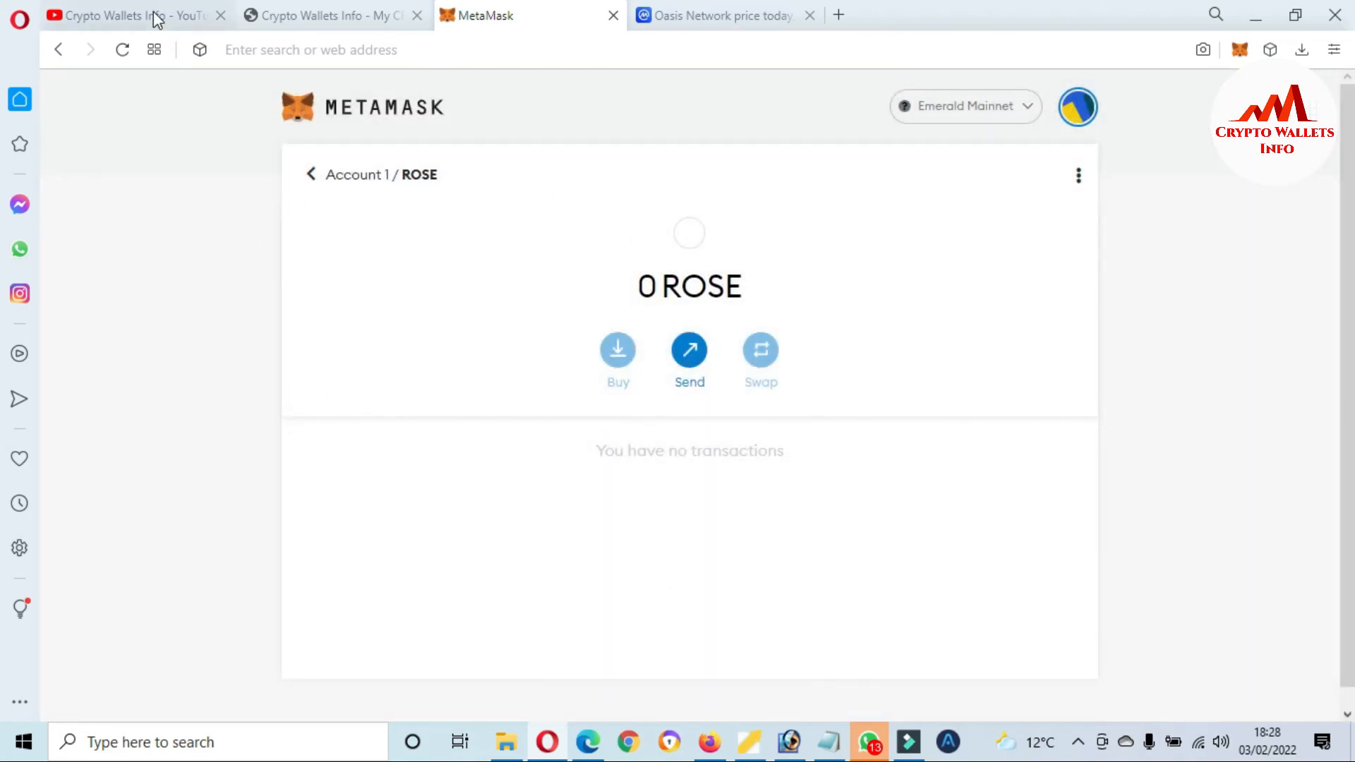
Select the Crypto Wallets Info channel name on YouTube, then switch to the cryptowalletsinfo.com tab
left_click(130, 16)
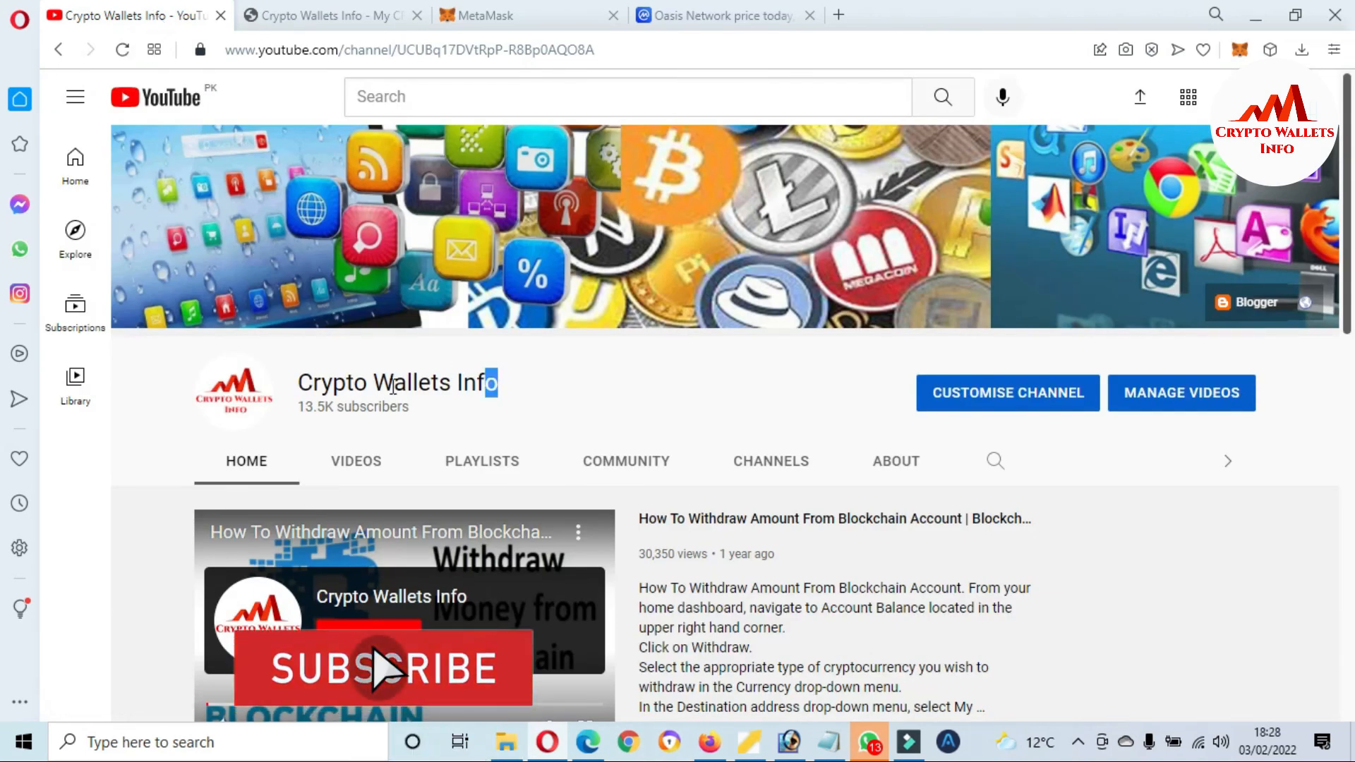
double_click(397, 382)
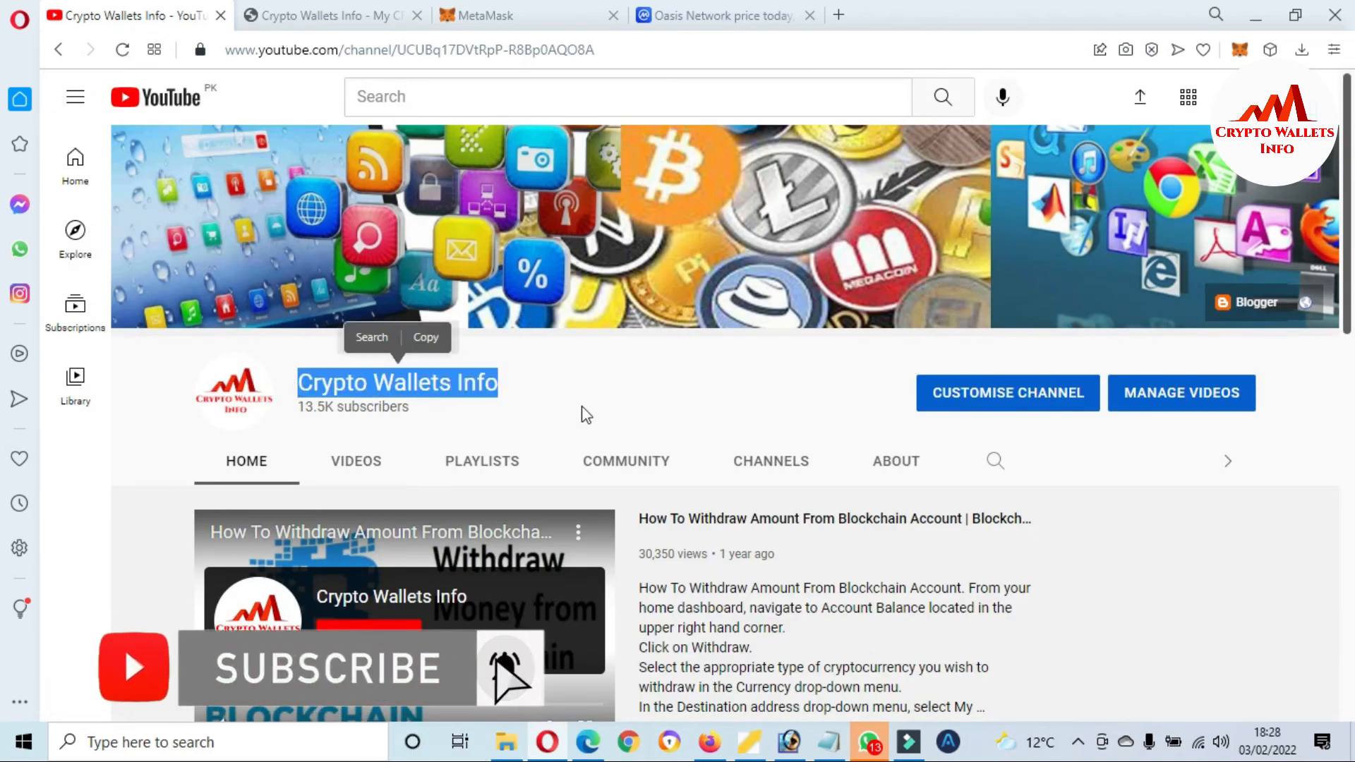
left_click(320, 16)
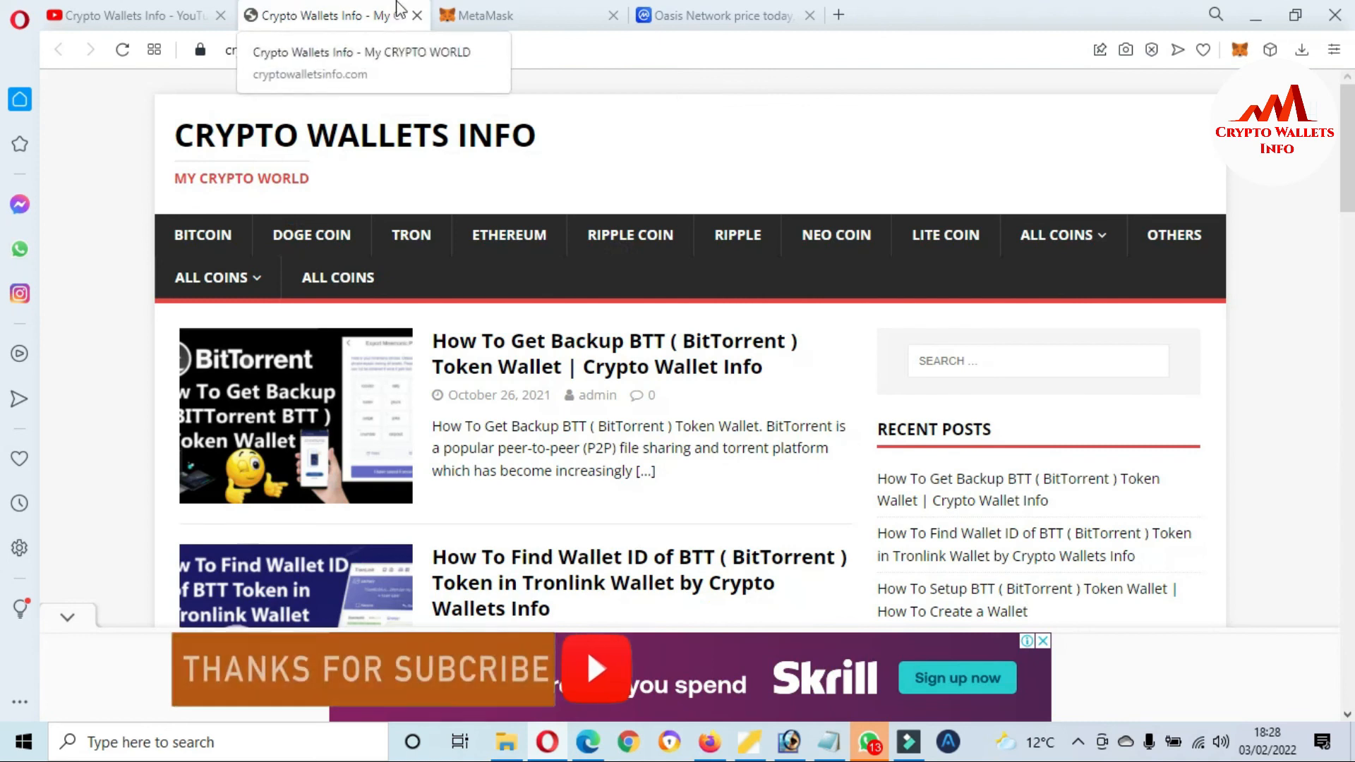
left_click(1077, 741)
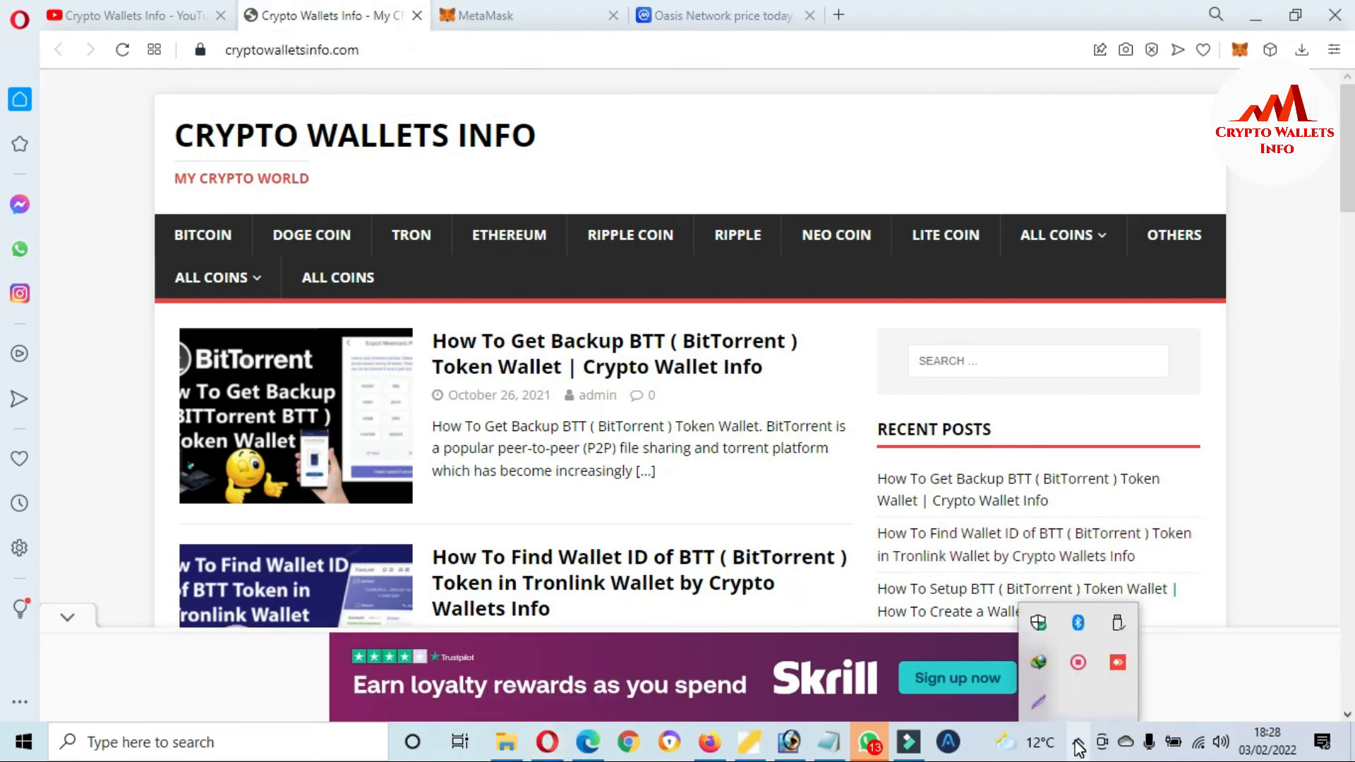
right_click(1077, 662)
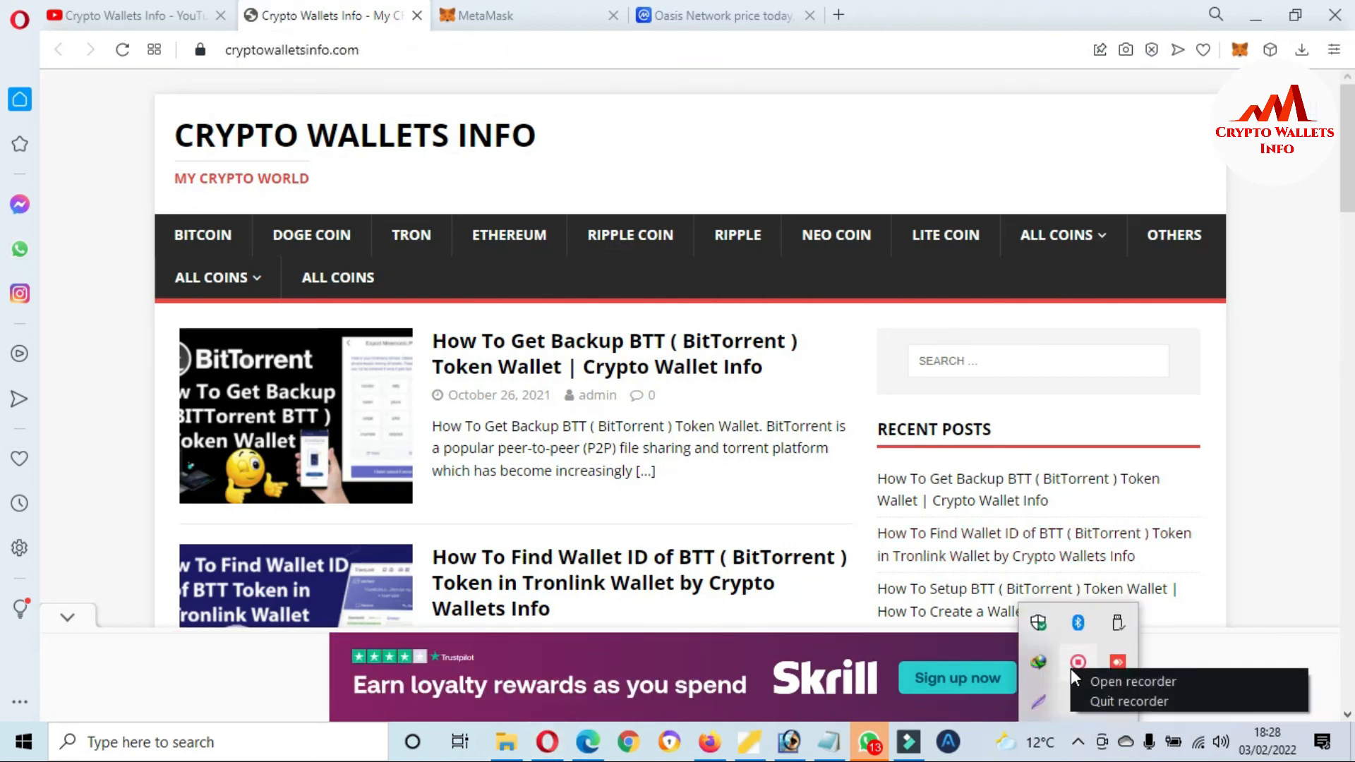
mouse_move(1128, 701)
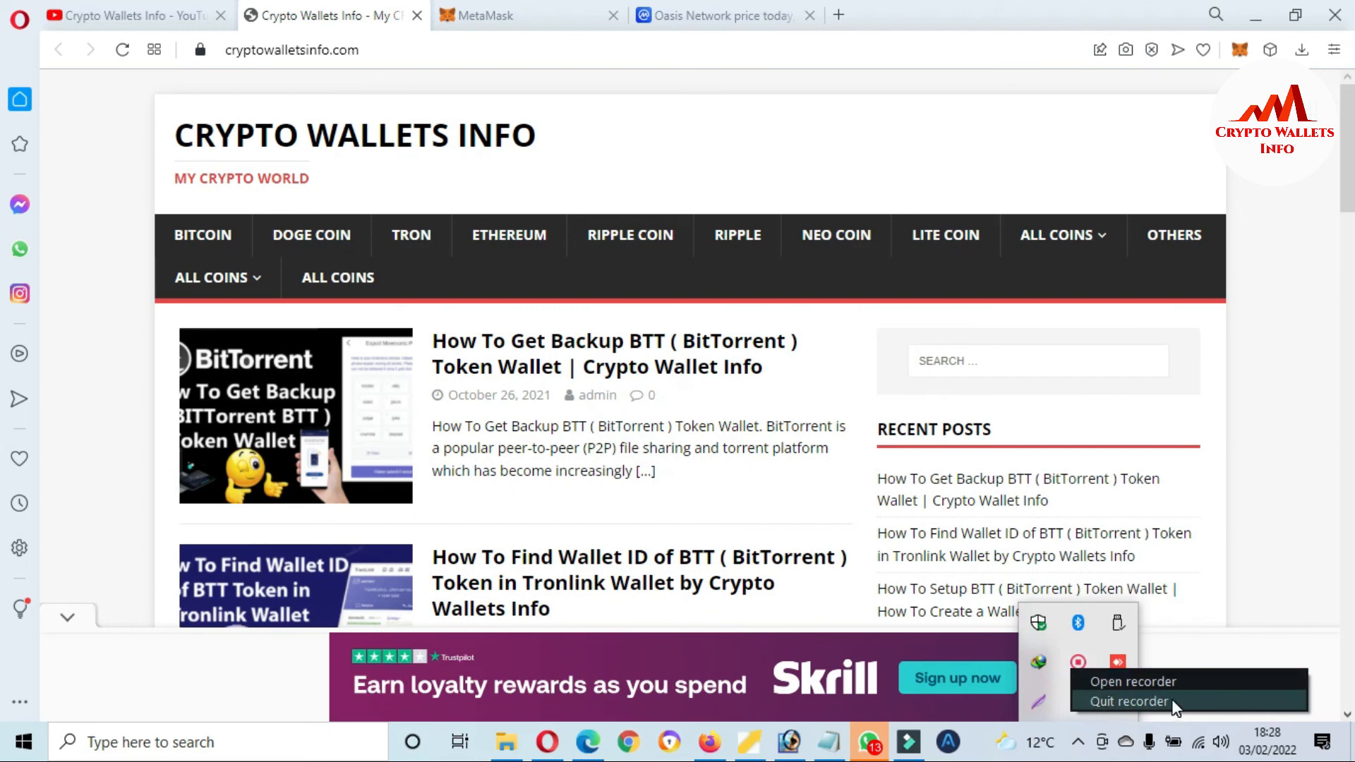